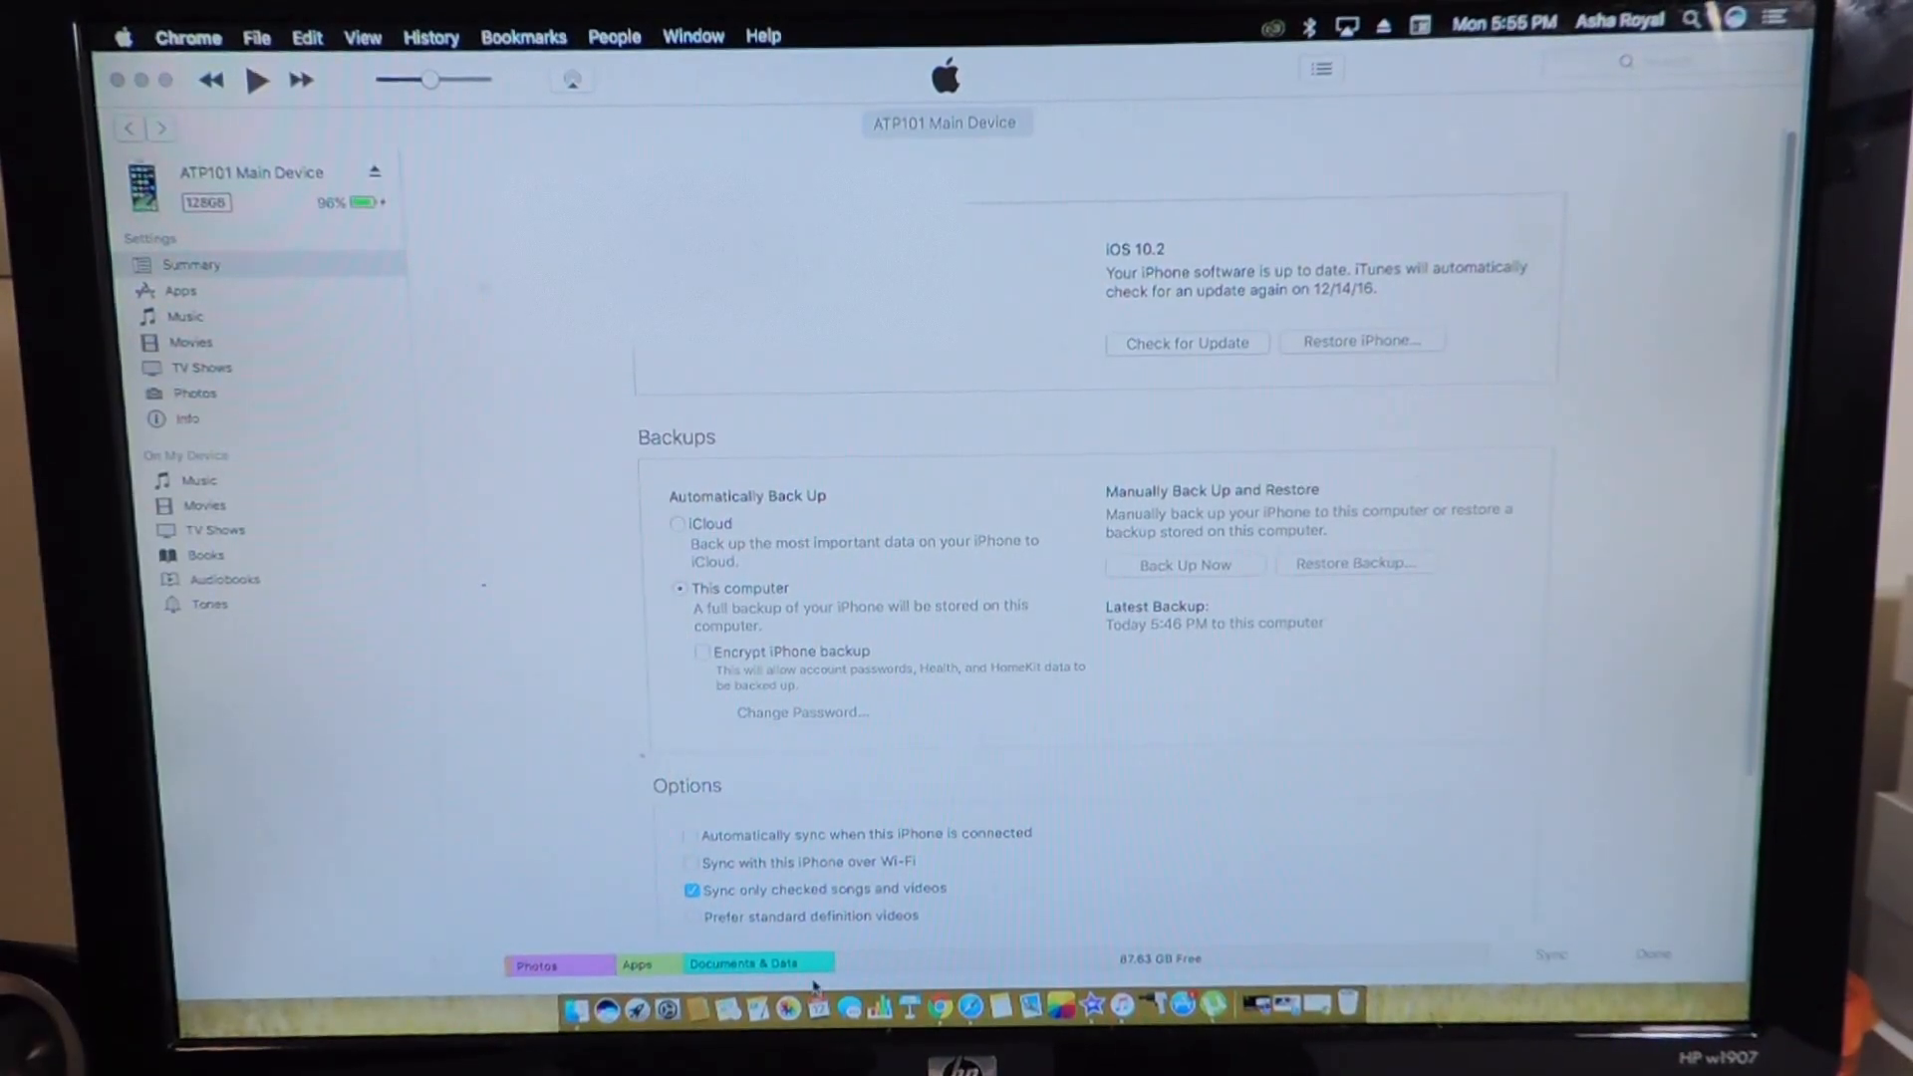
pyautogui.moveTo(679, 988)
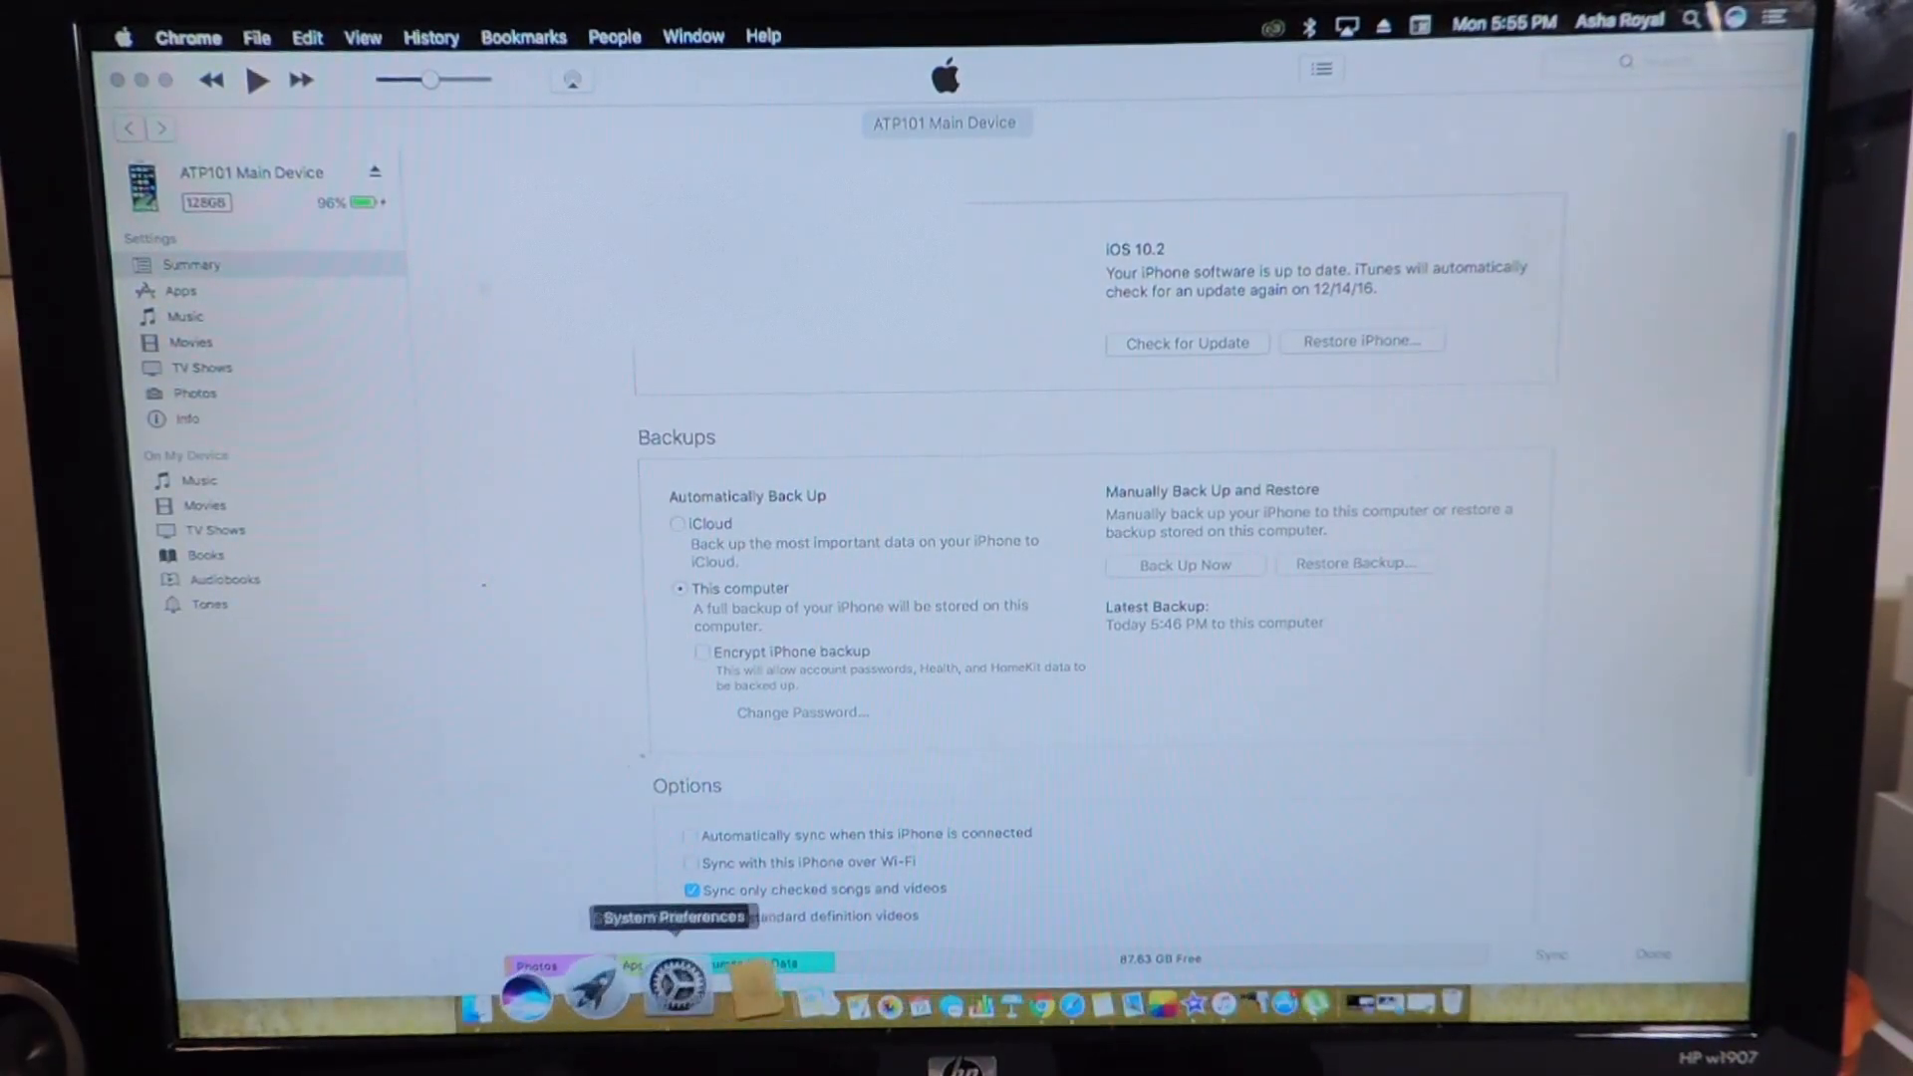
pyautogui.moveTo(946, 979)
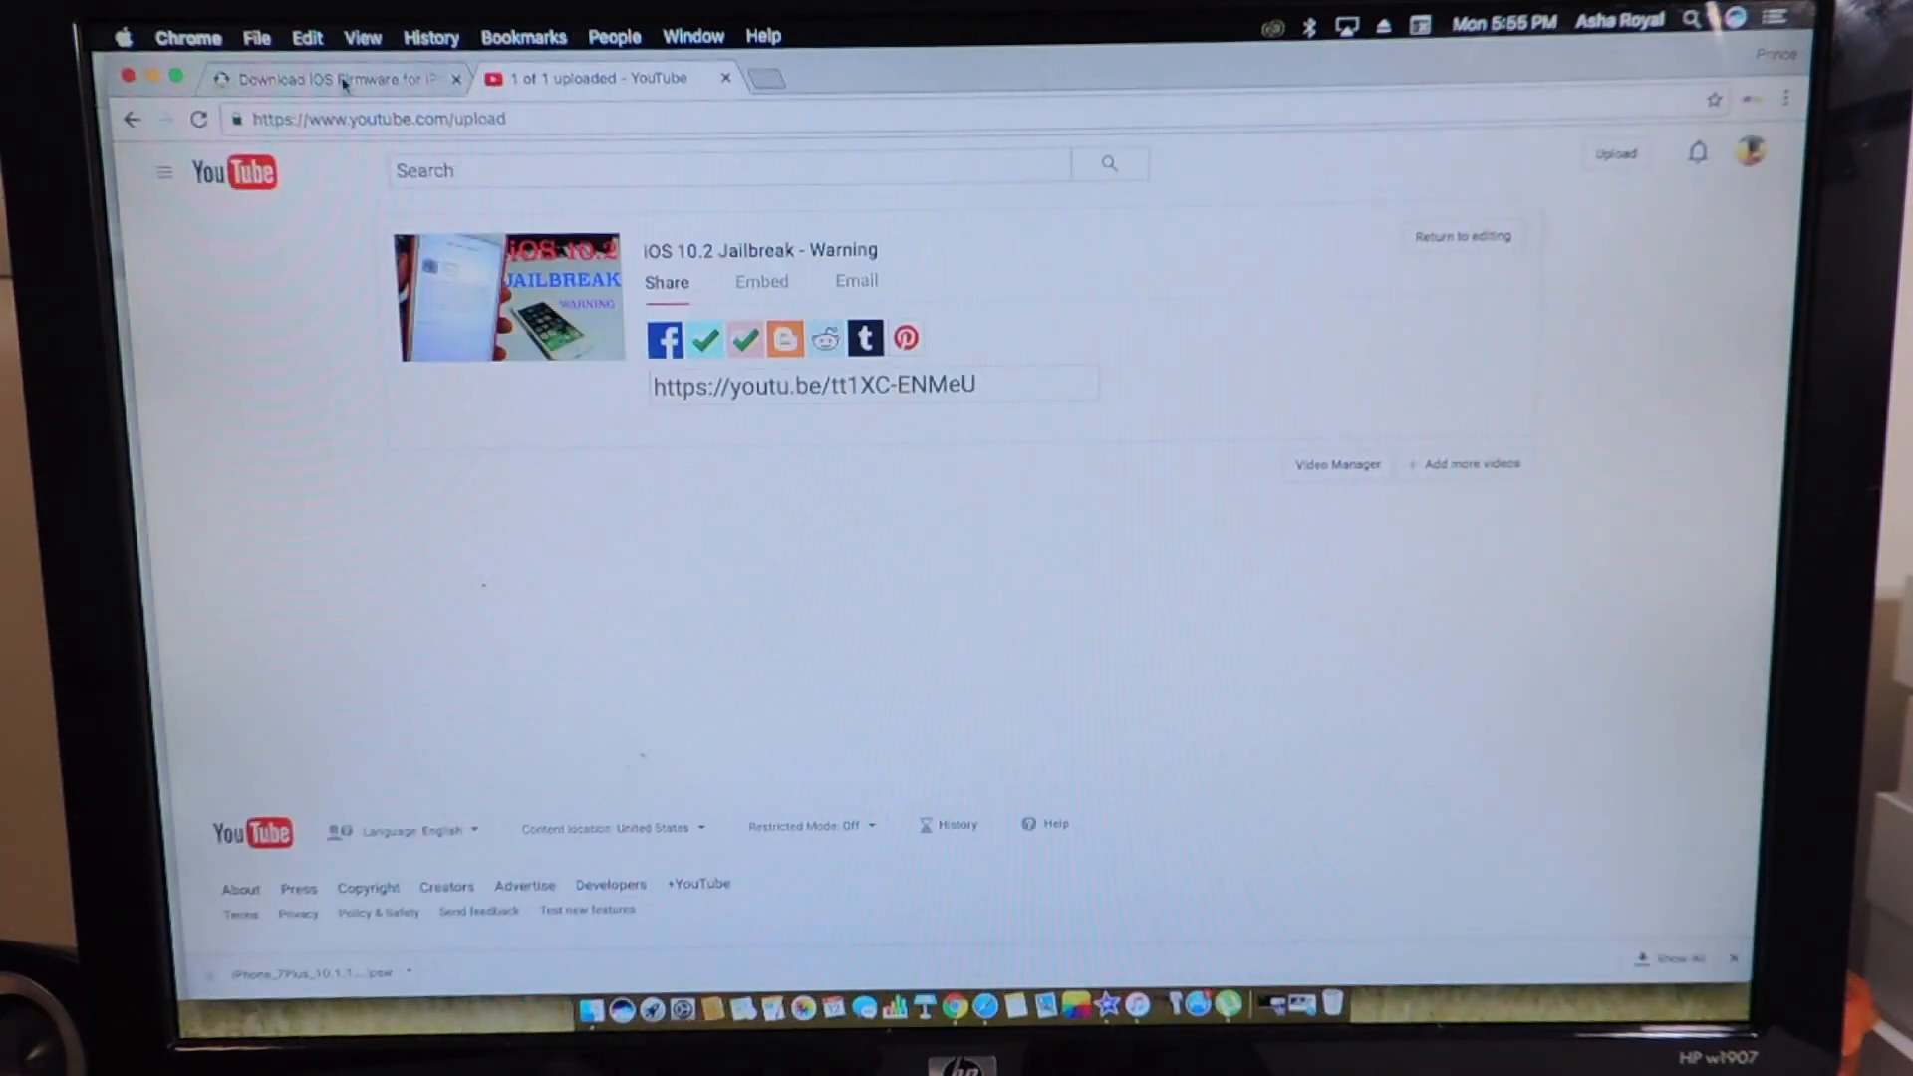
# Step: Switch to the IPSW Downloads tab and browse the Choose an iPhone model grid
pyautogui.click(330, 78)
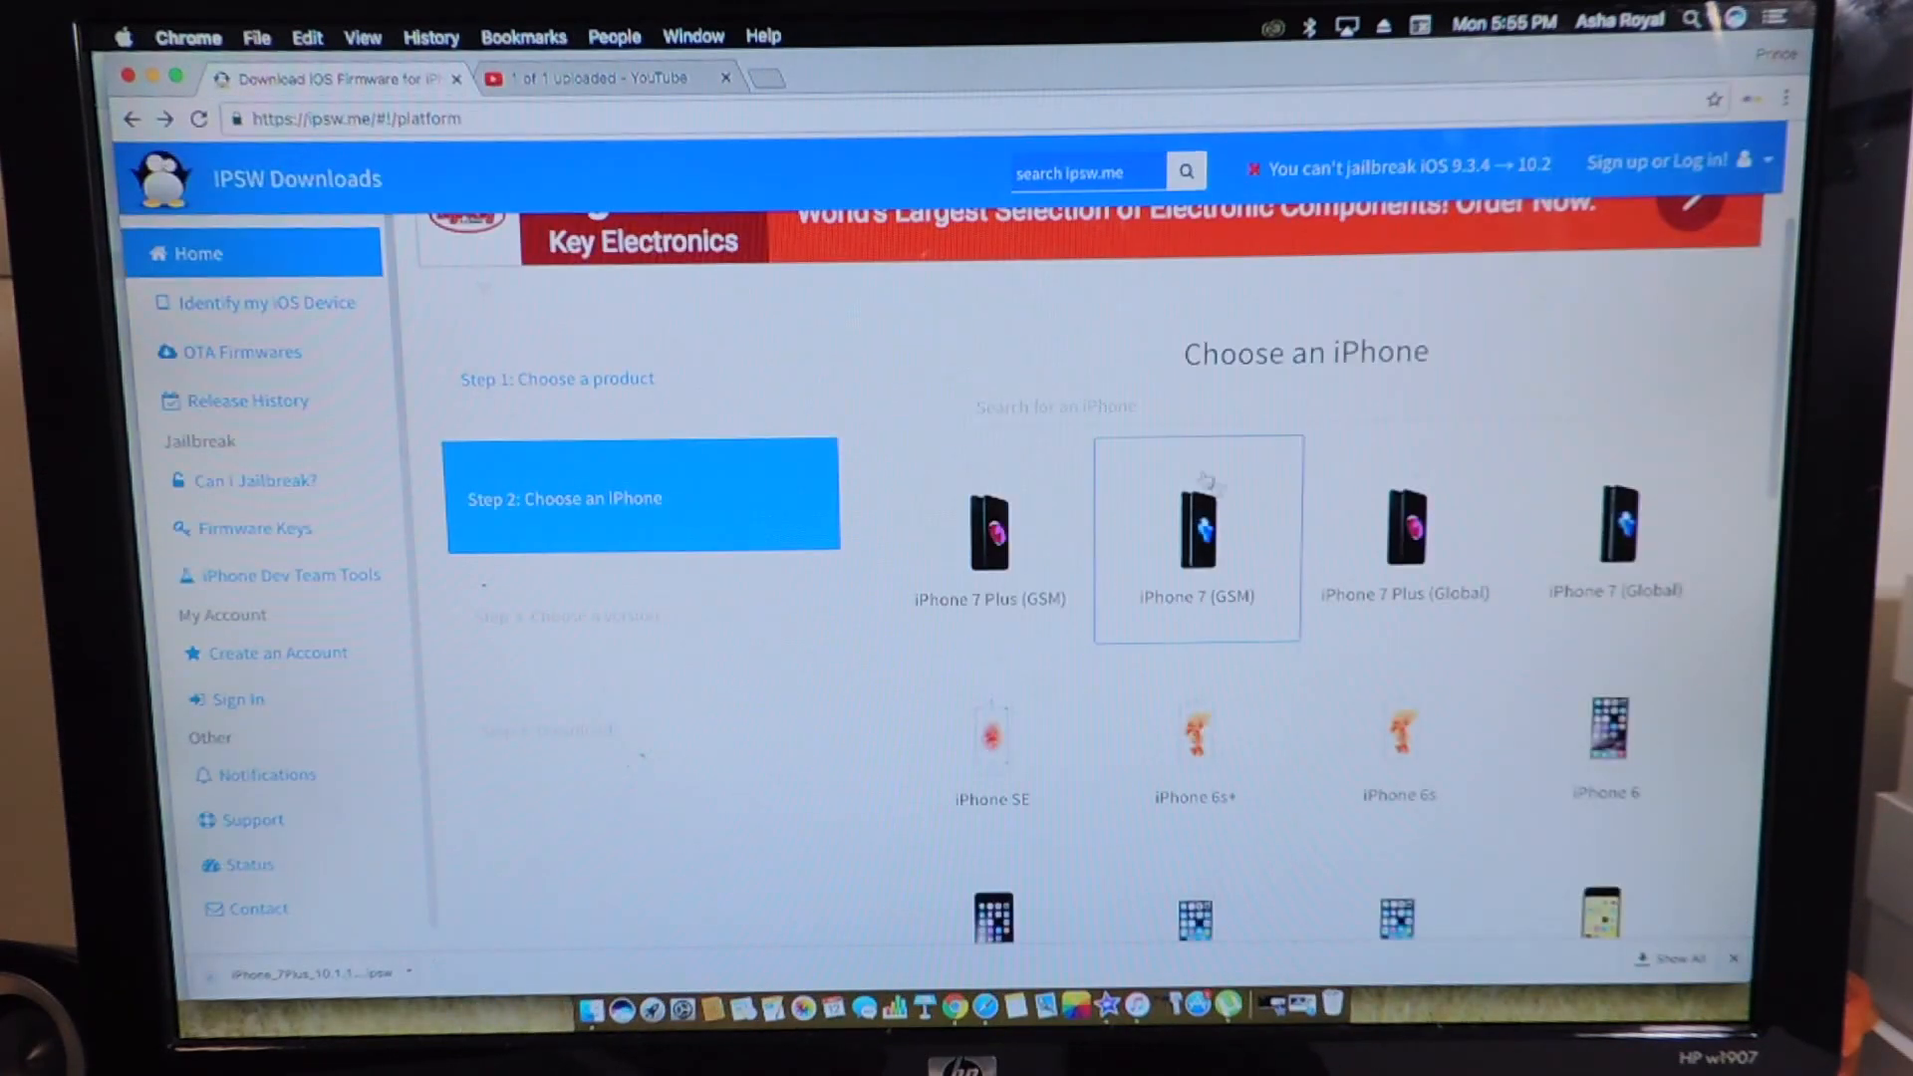
pyautogui.scroll(3)
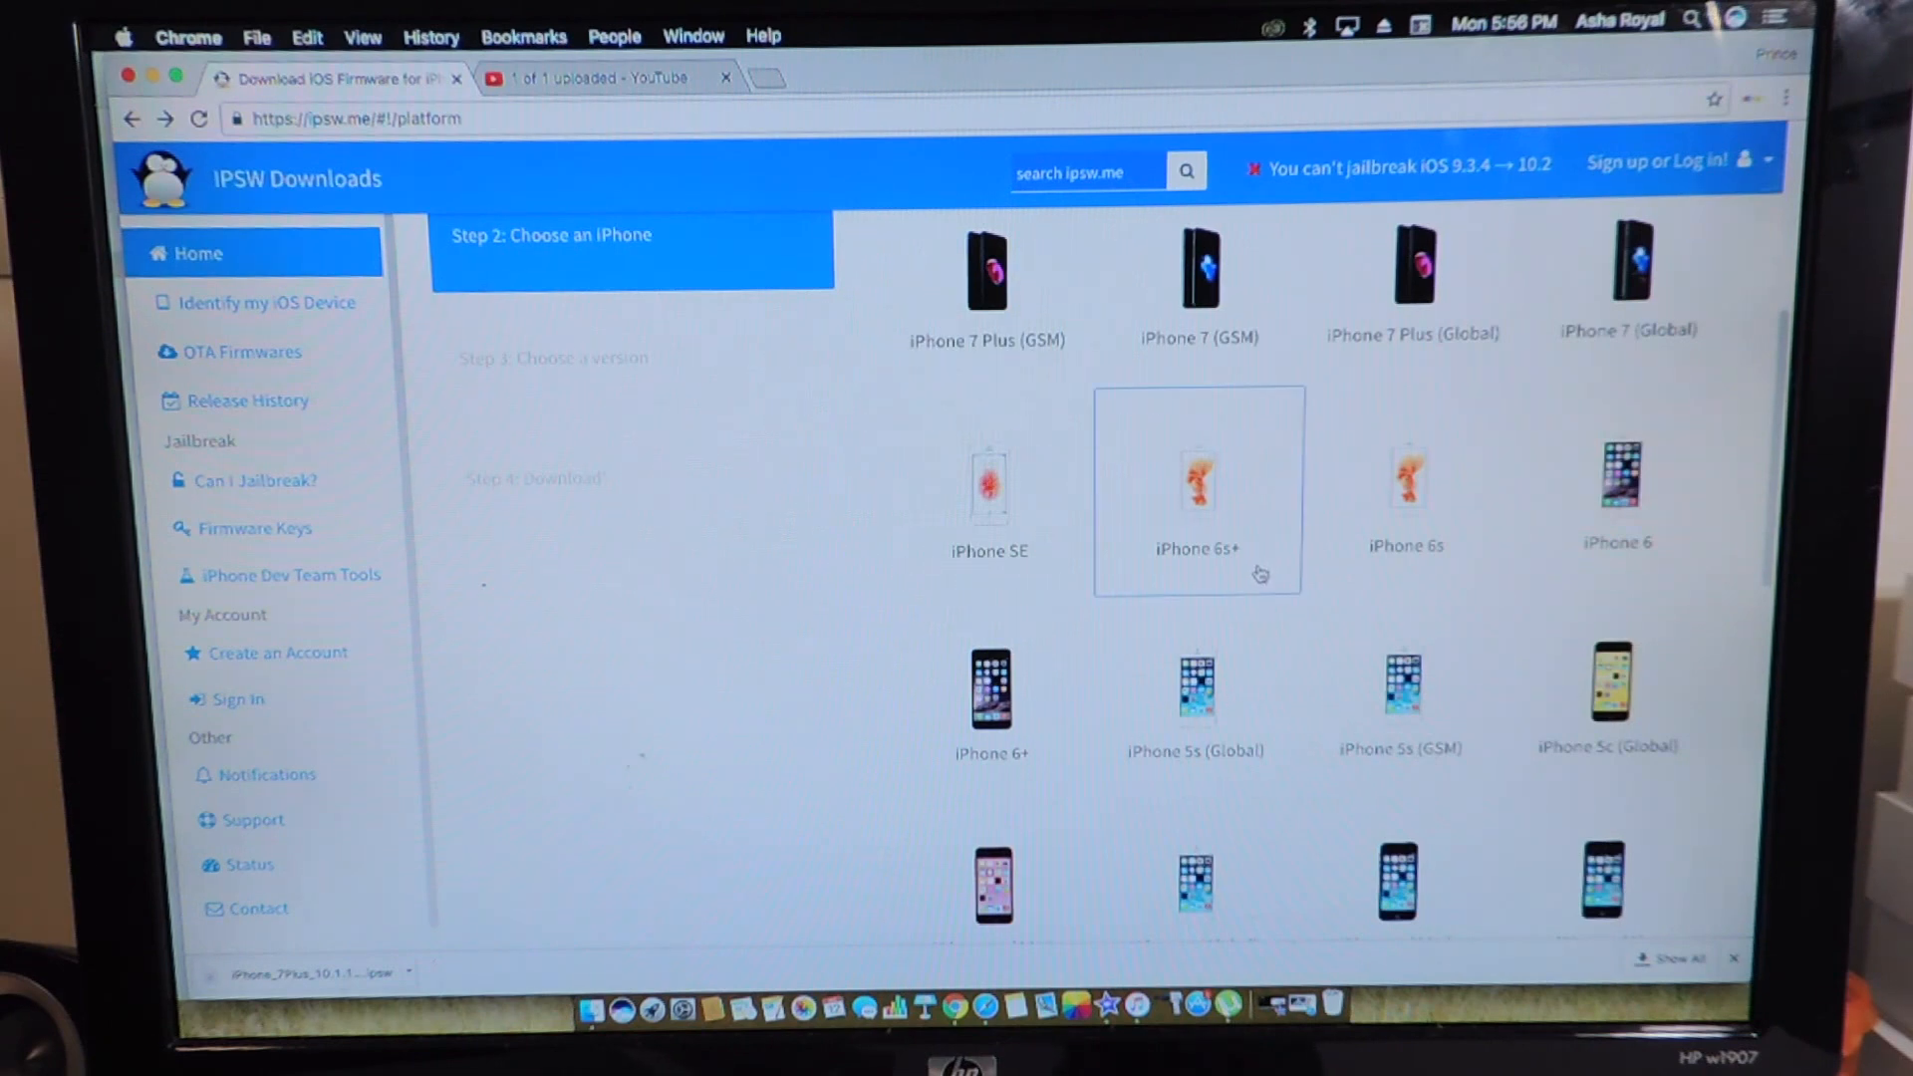
pyautogui.scroll(3)
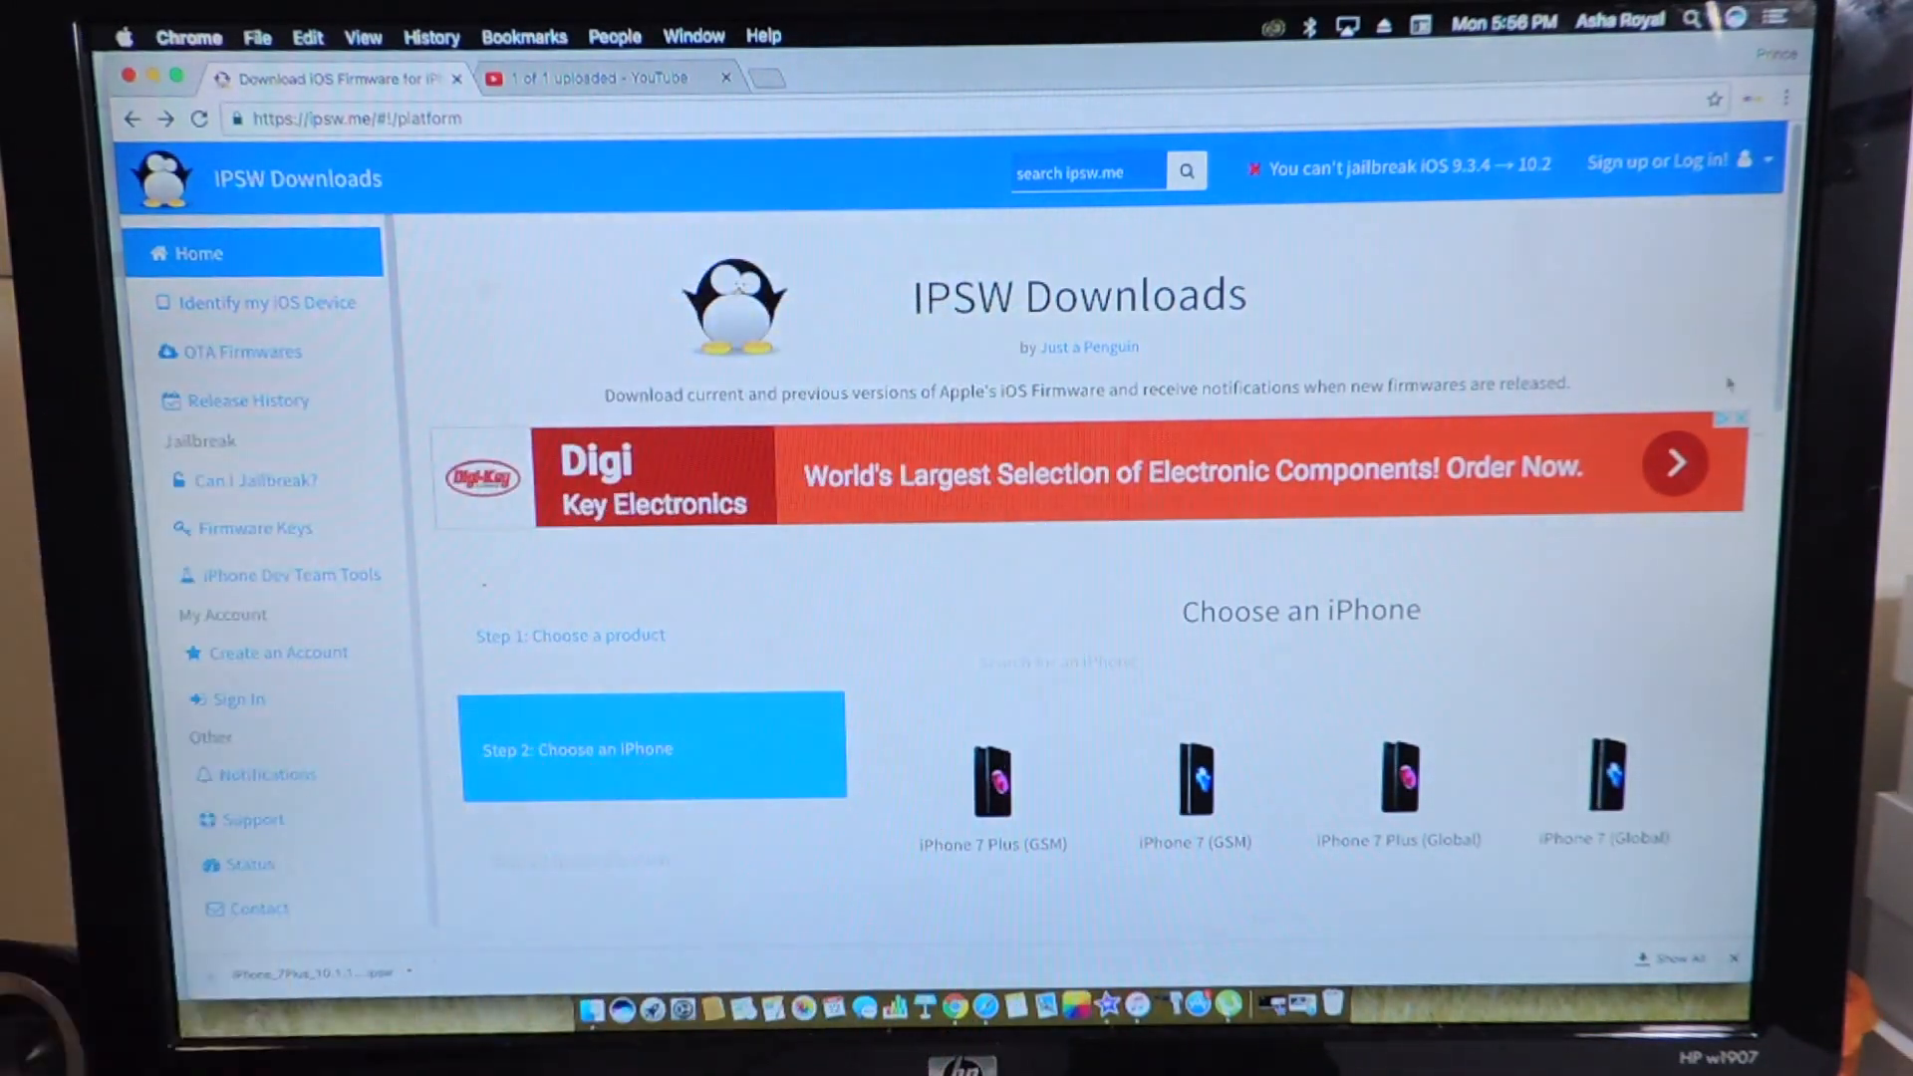
pyautogui.moveTo(1398, 781)
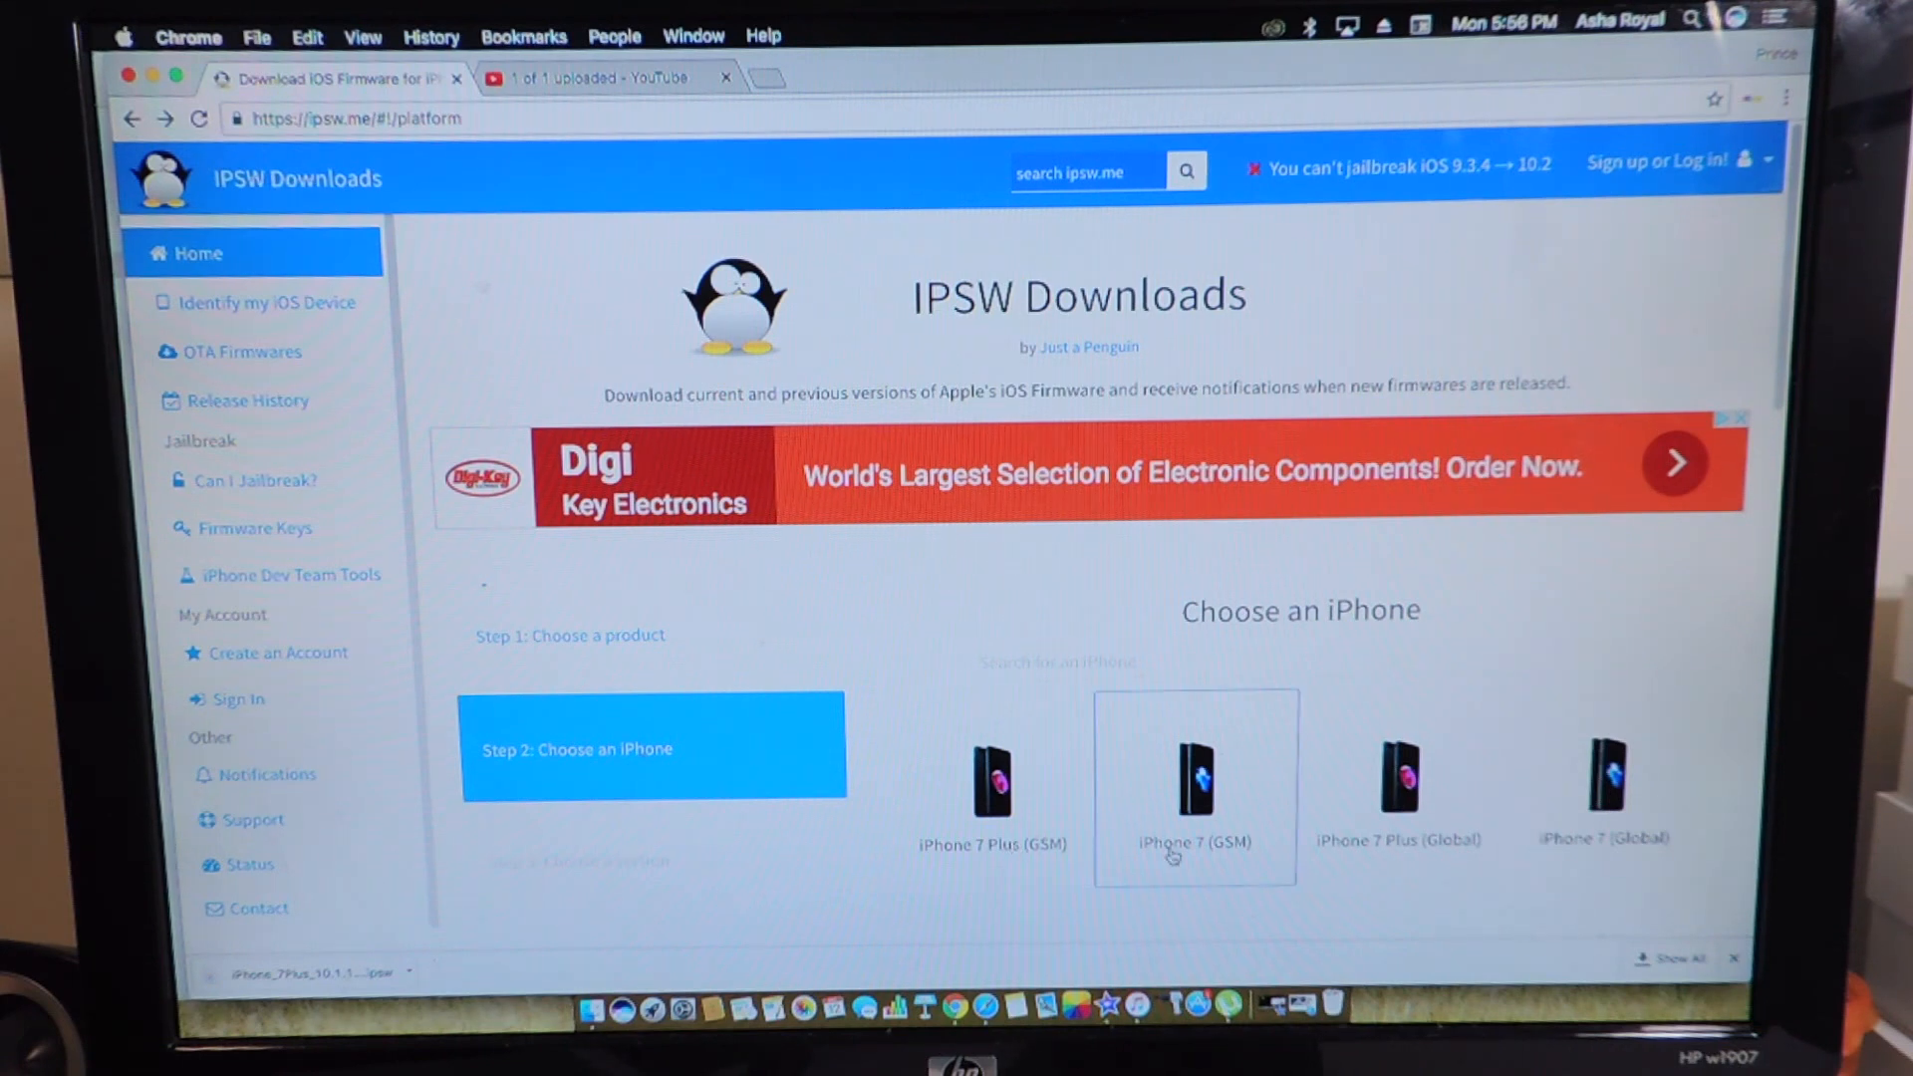
pyautogui.moveTo(1128, 842)
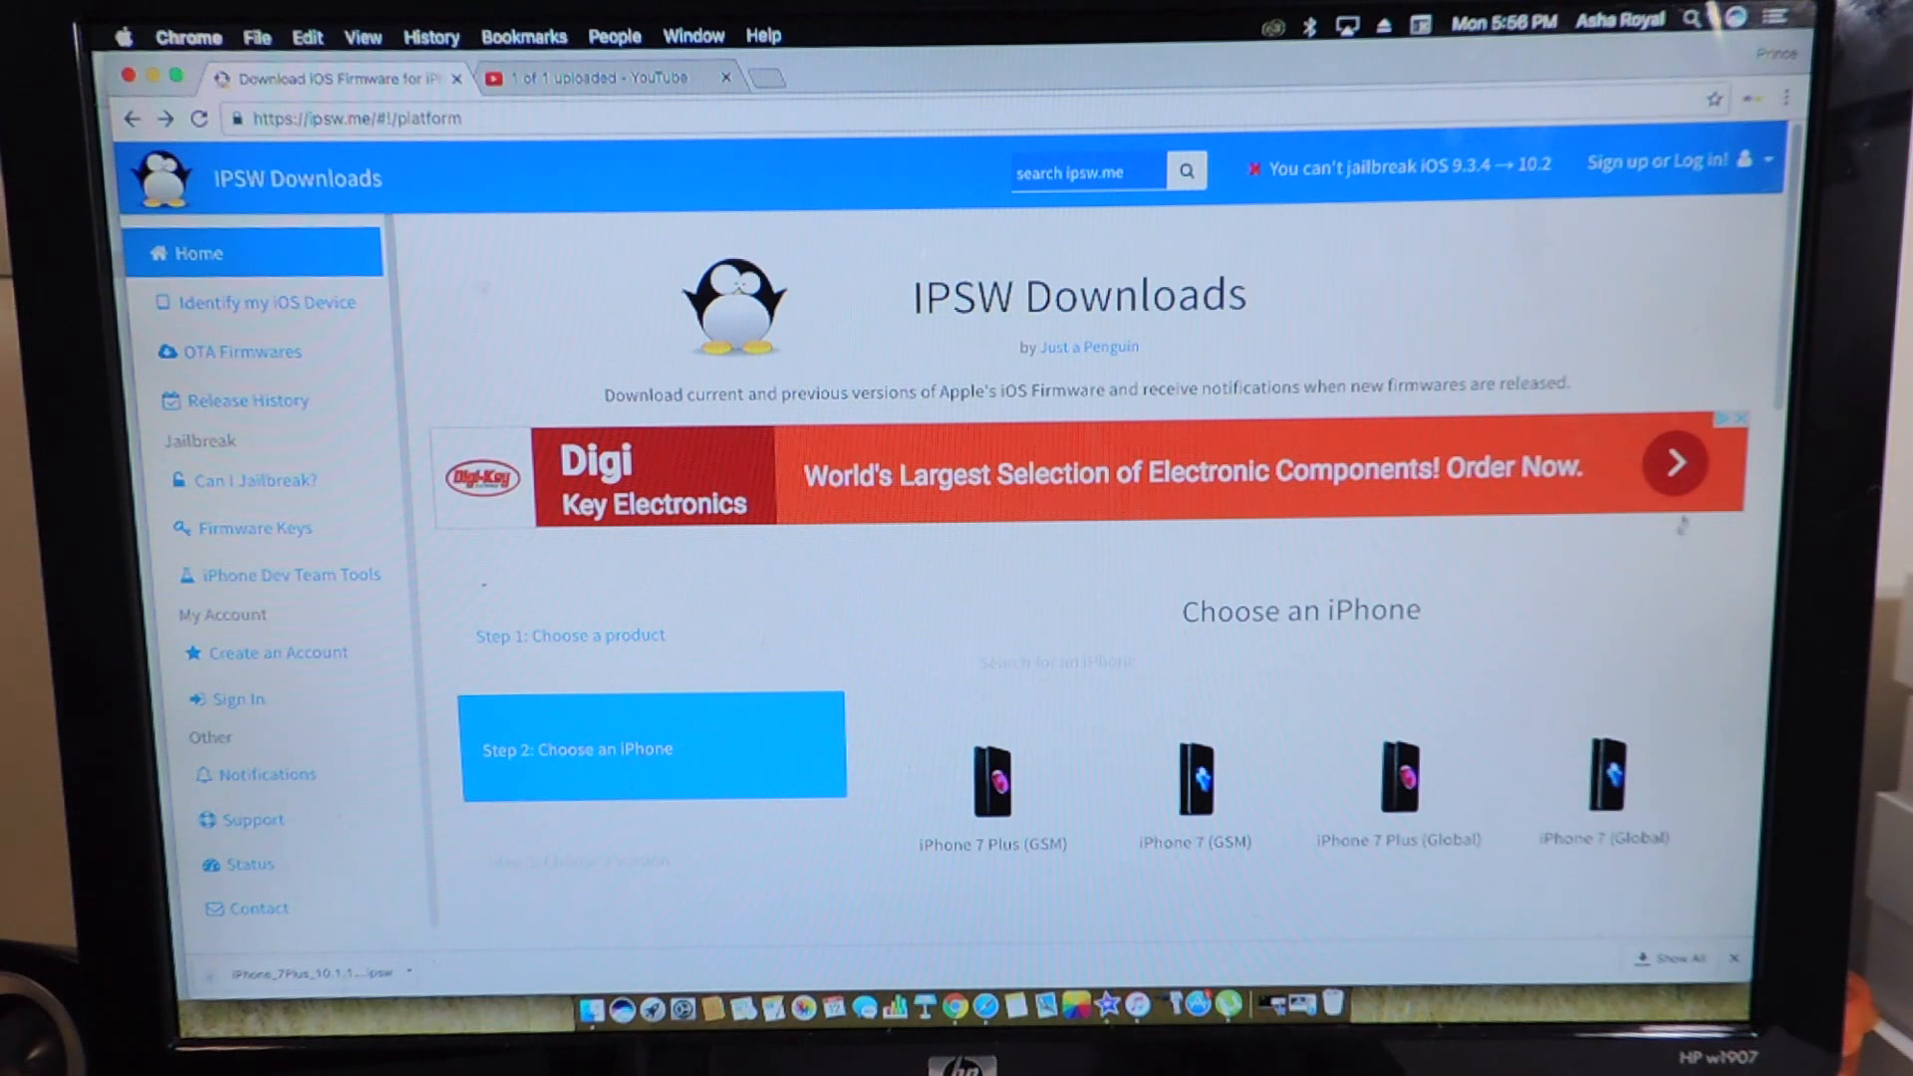
pyautogui.scroll(-3)
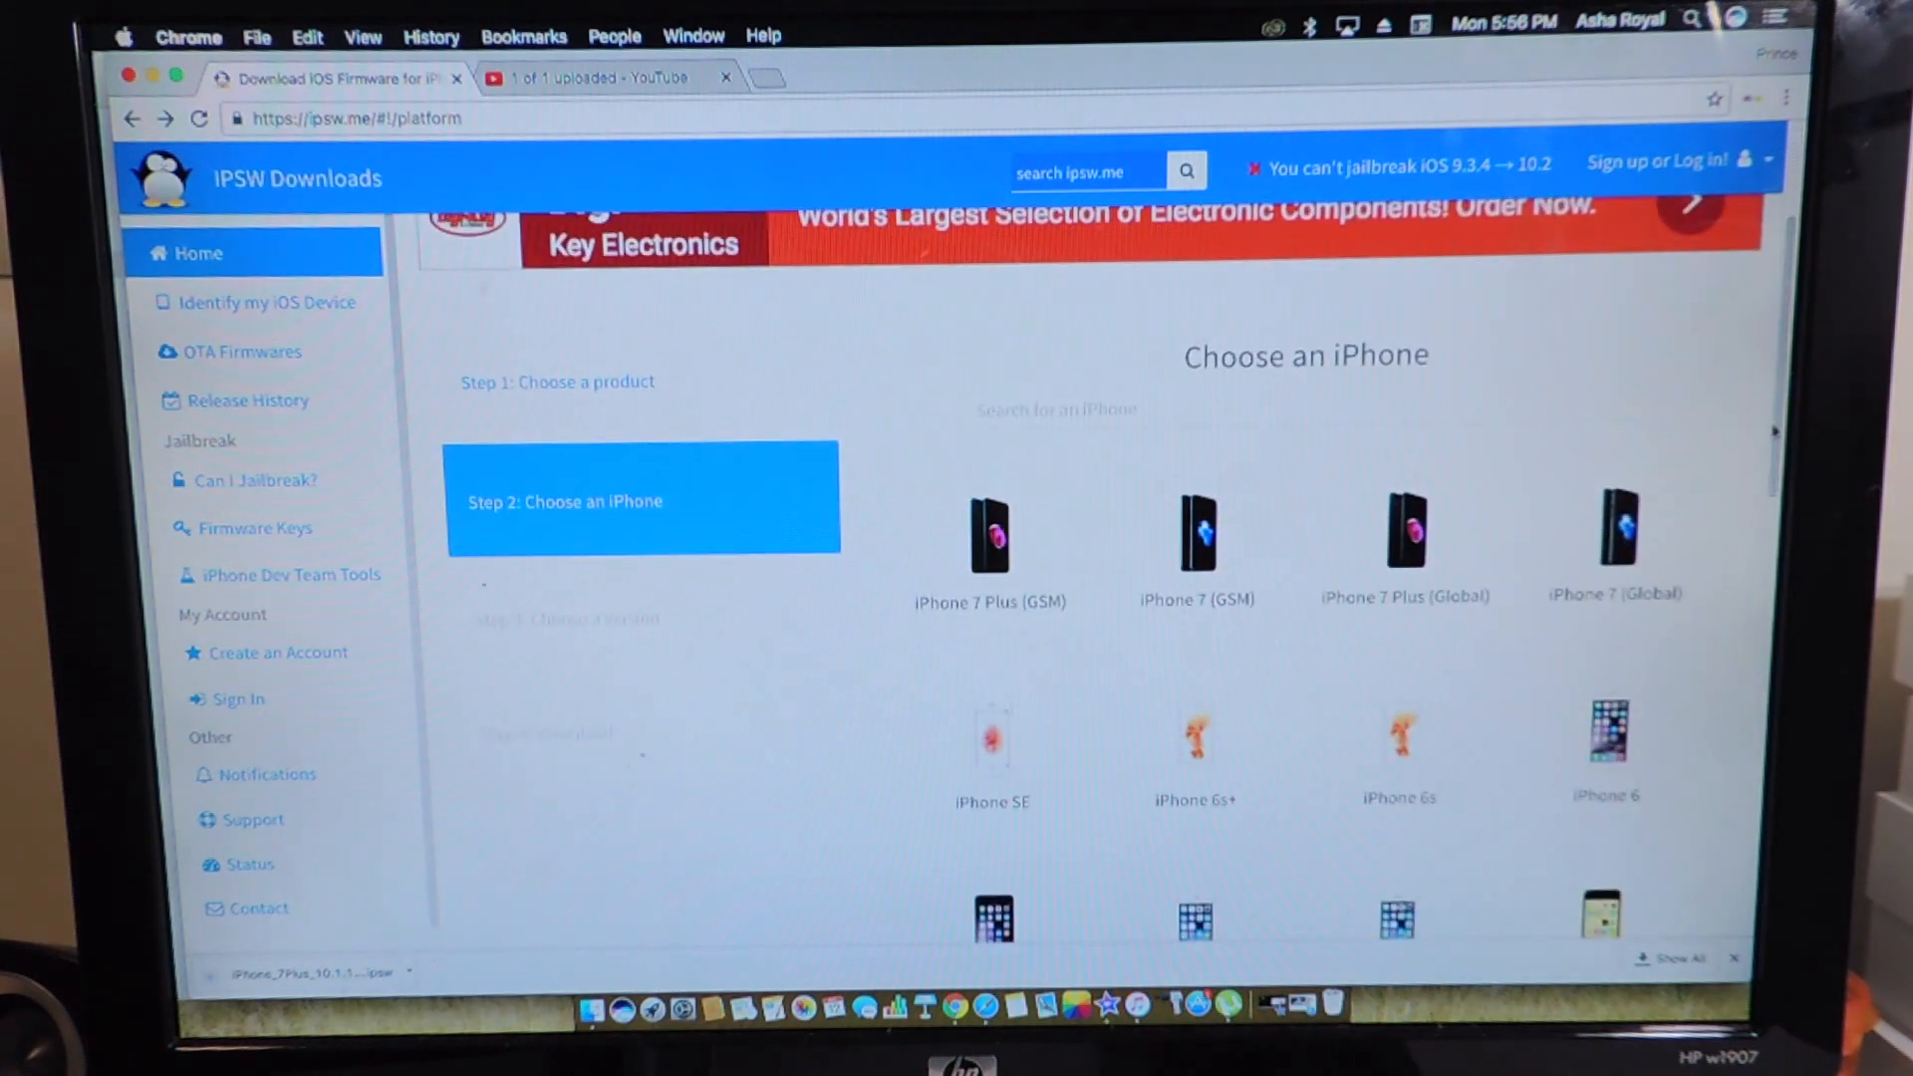
# Step: Pick iPhone 7 Plus (GSM), then the signed iOS 10.1.1 (14B150) firmware
pyautogui.click(989, 533)
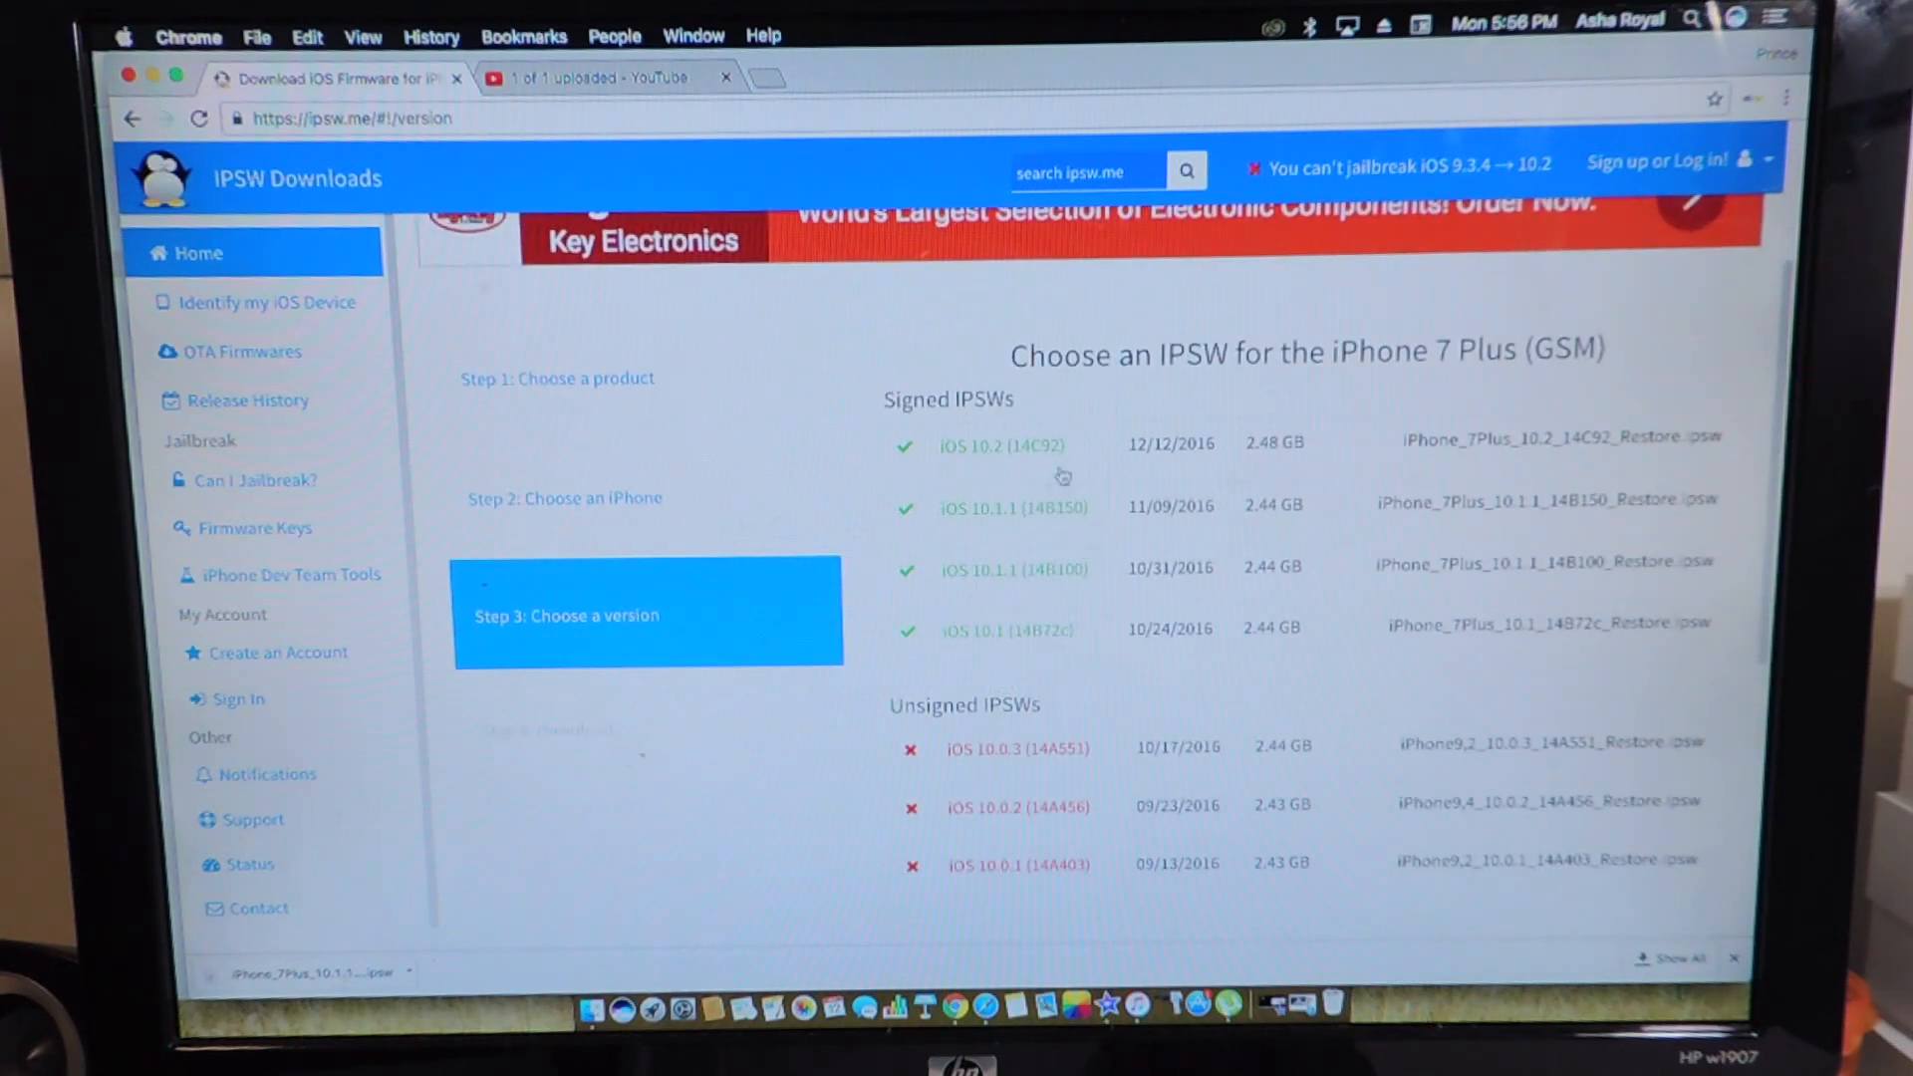
pyautogui.moveTo(1067, 558)
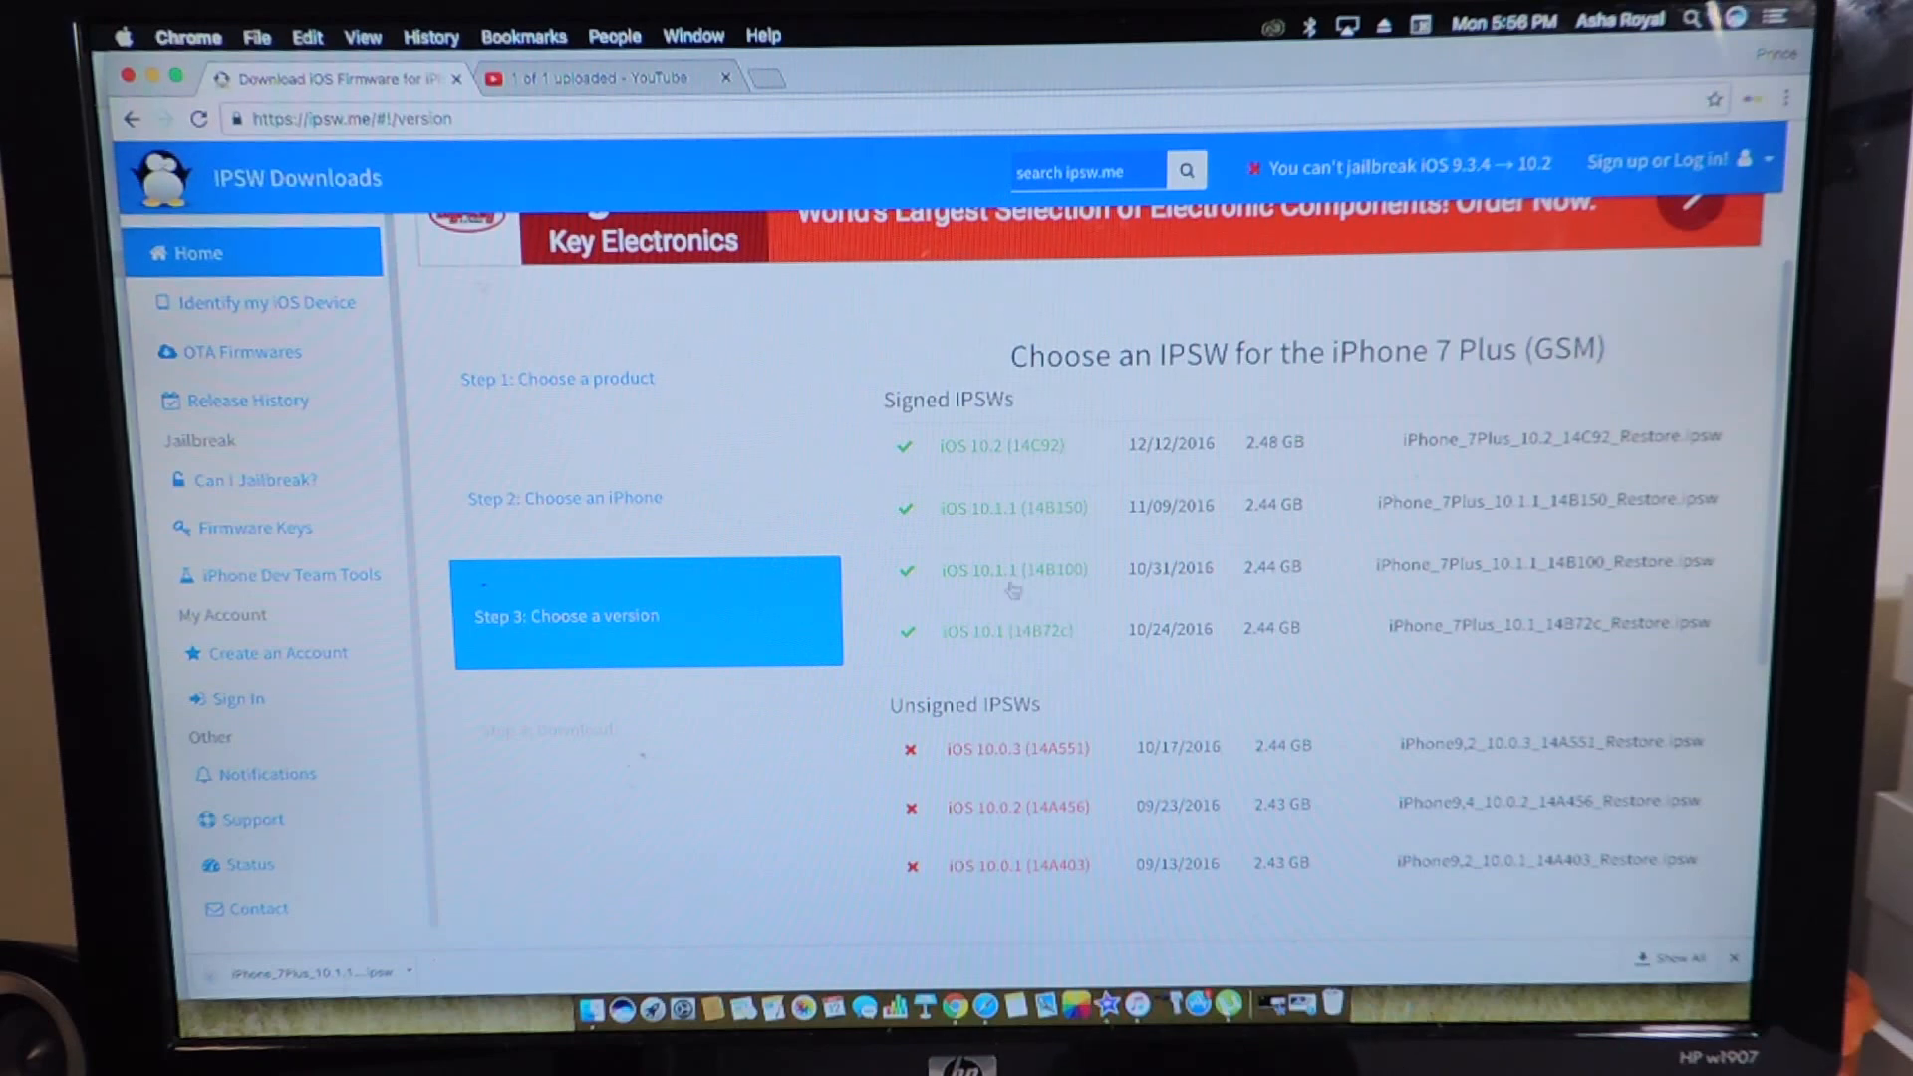
pyautogui.moveTo(958, 683)
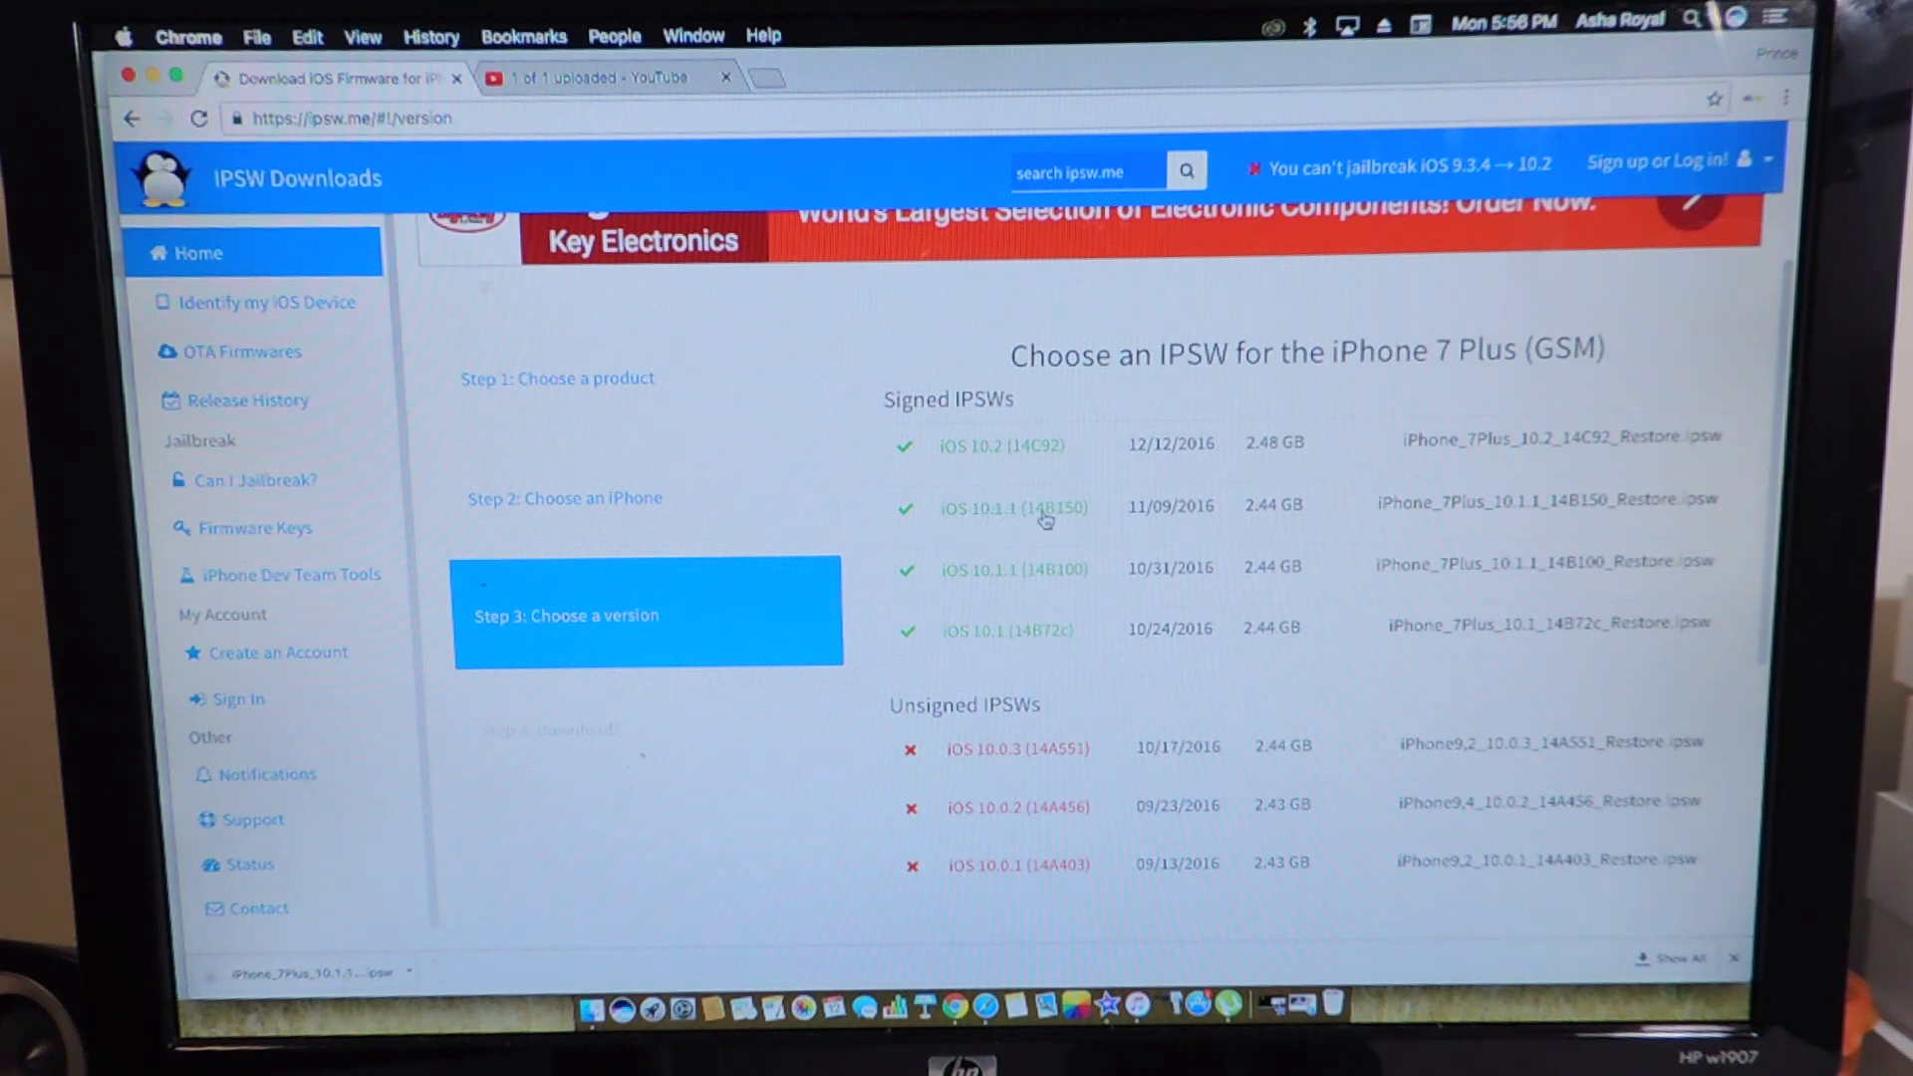
pyautogui.moveTo(1016, 462)
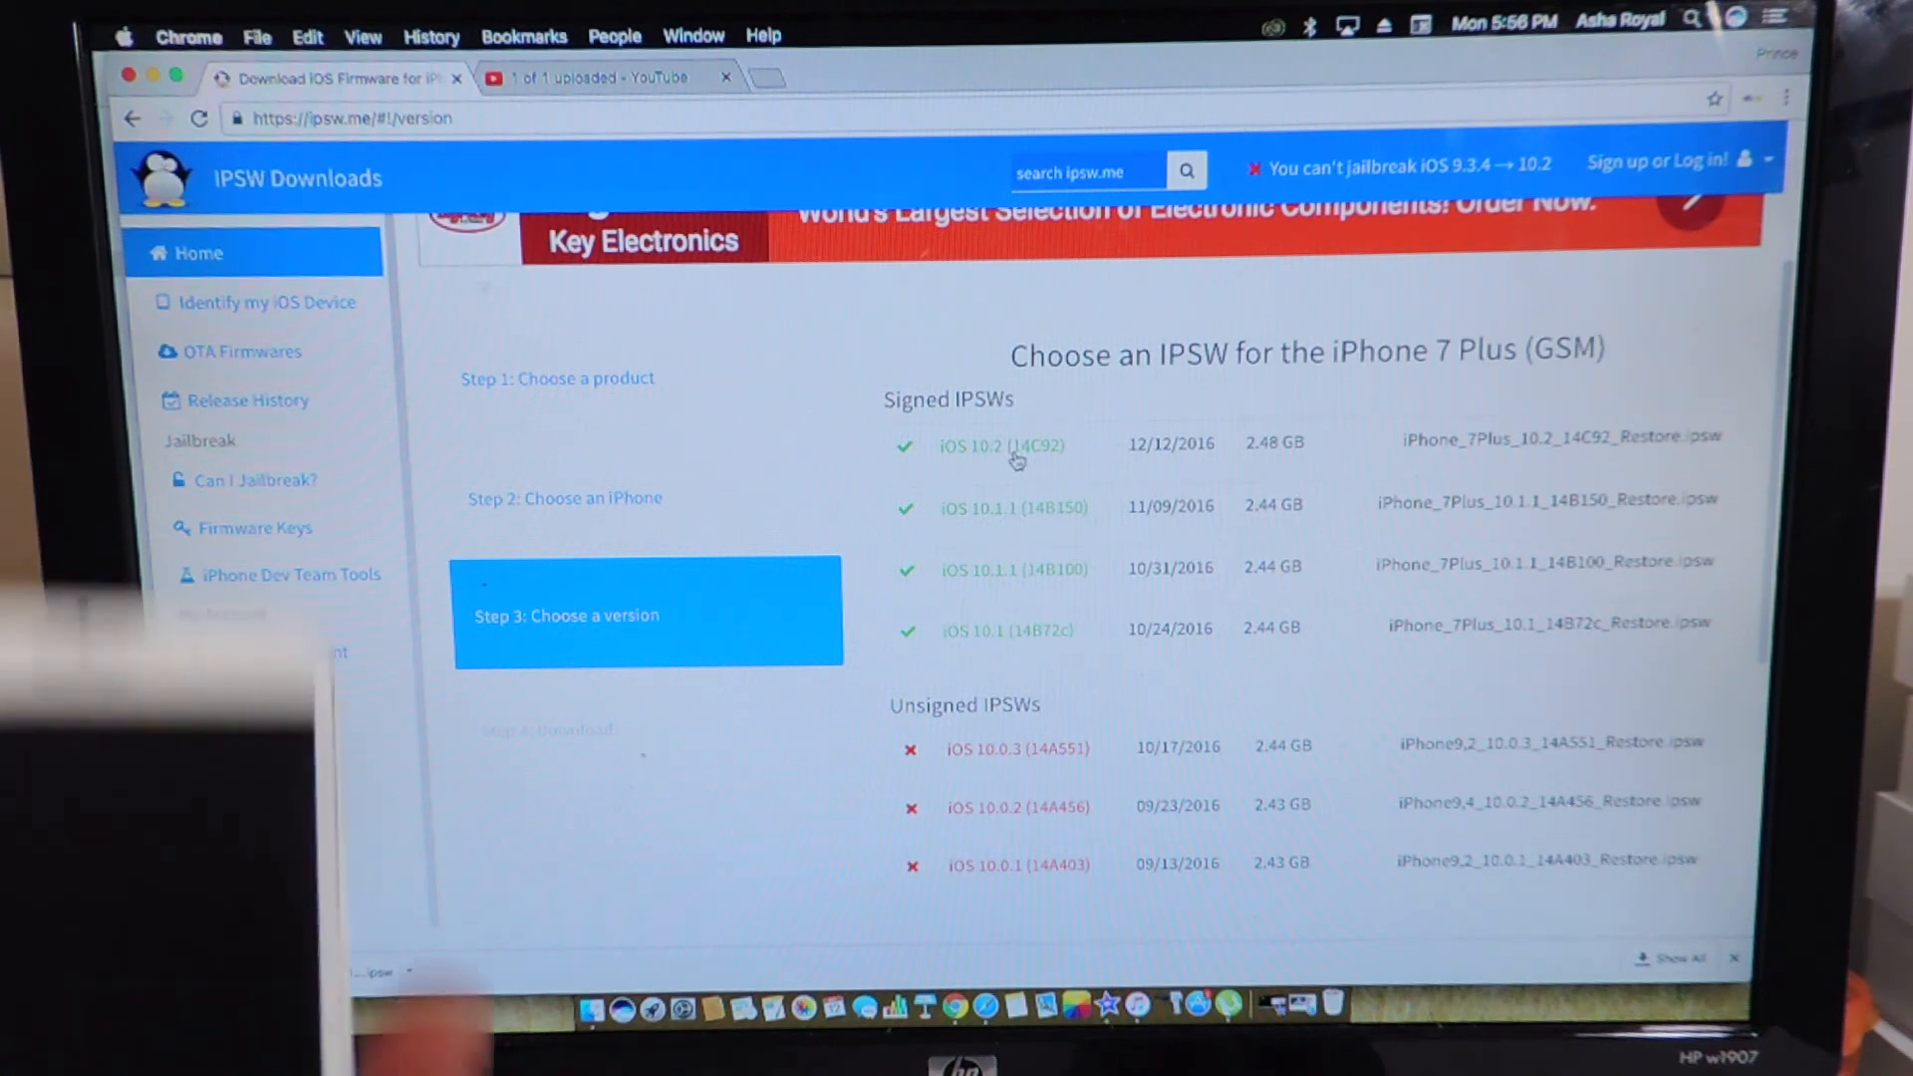
pyautogui.click(1012, 507)
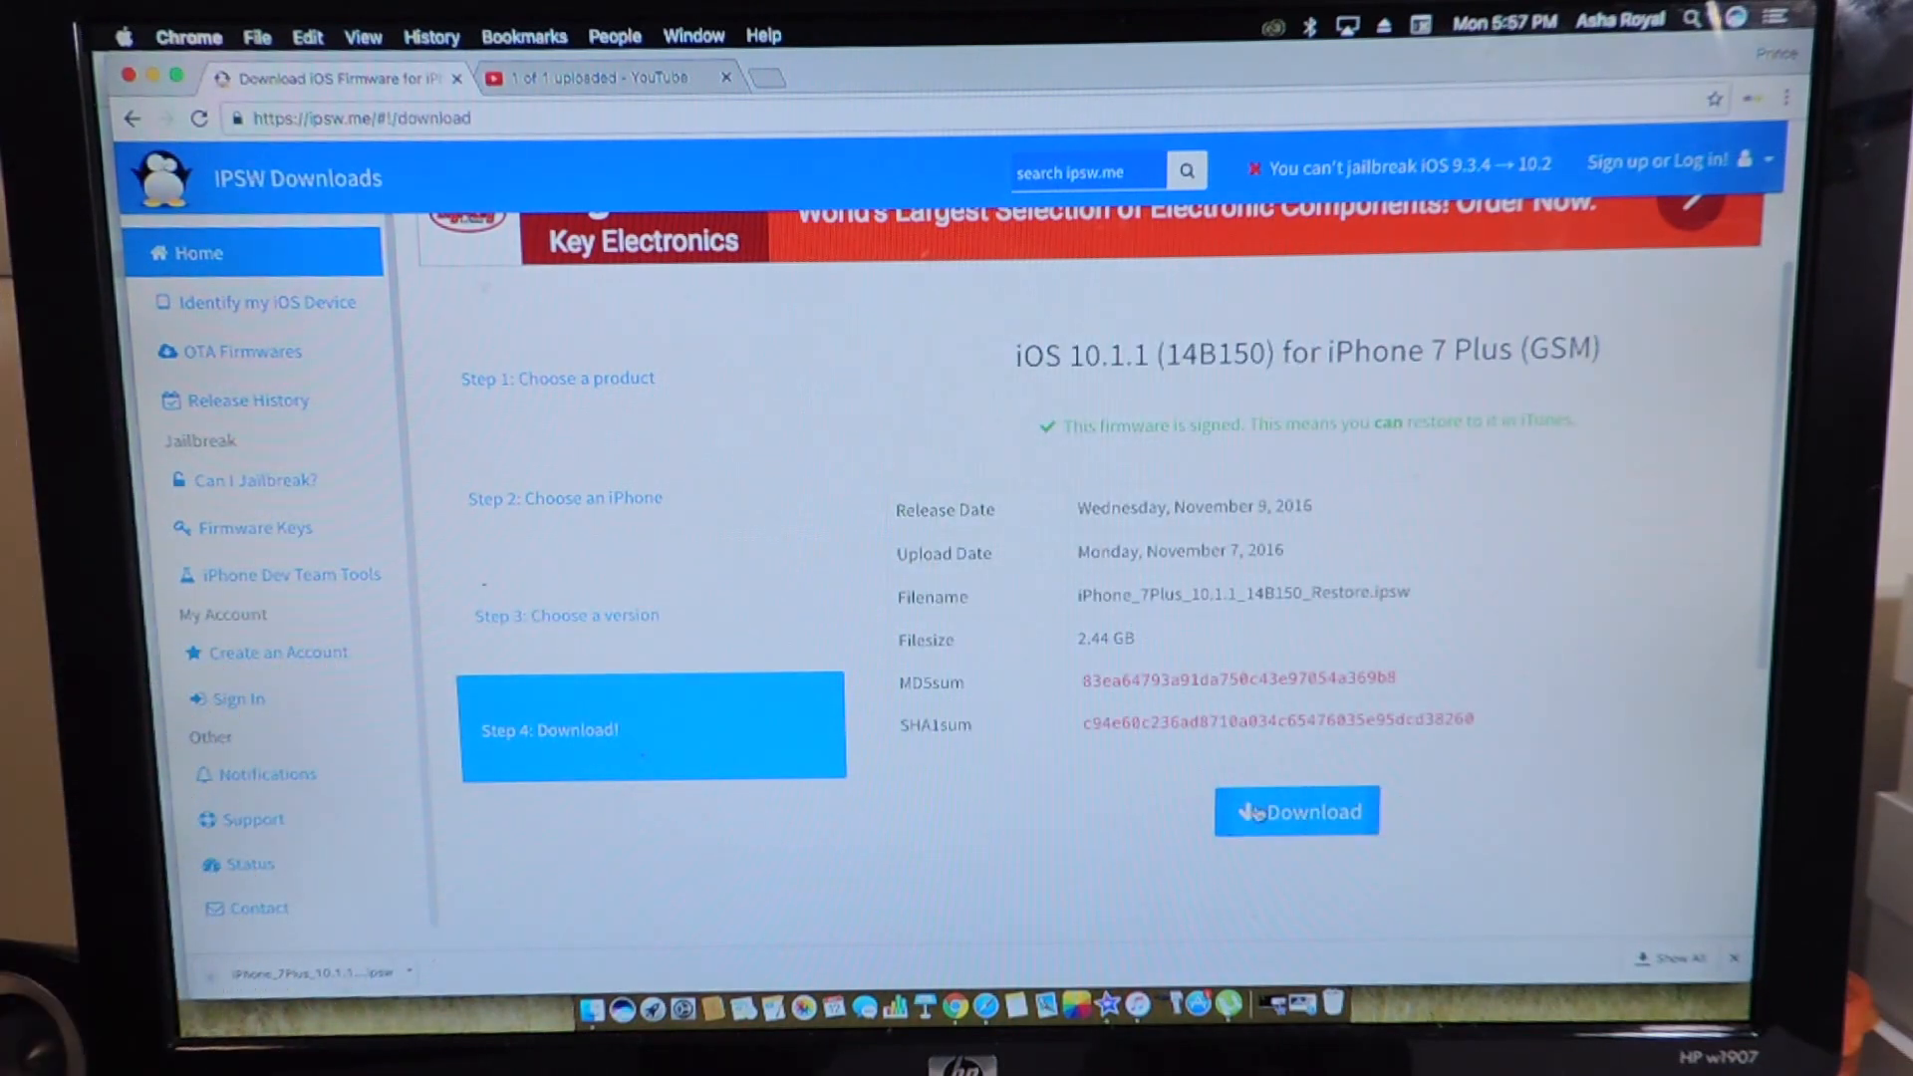
pyautogui.moveTo(1369, 647)
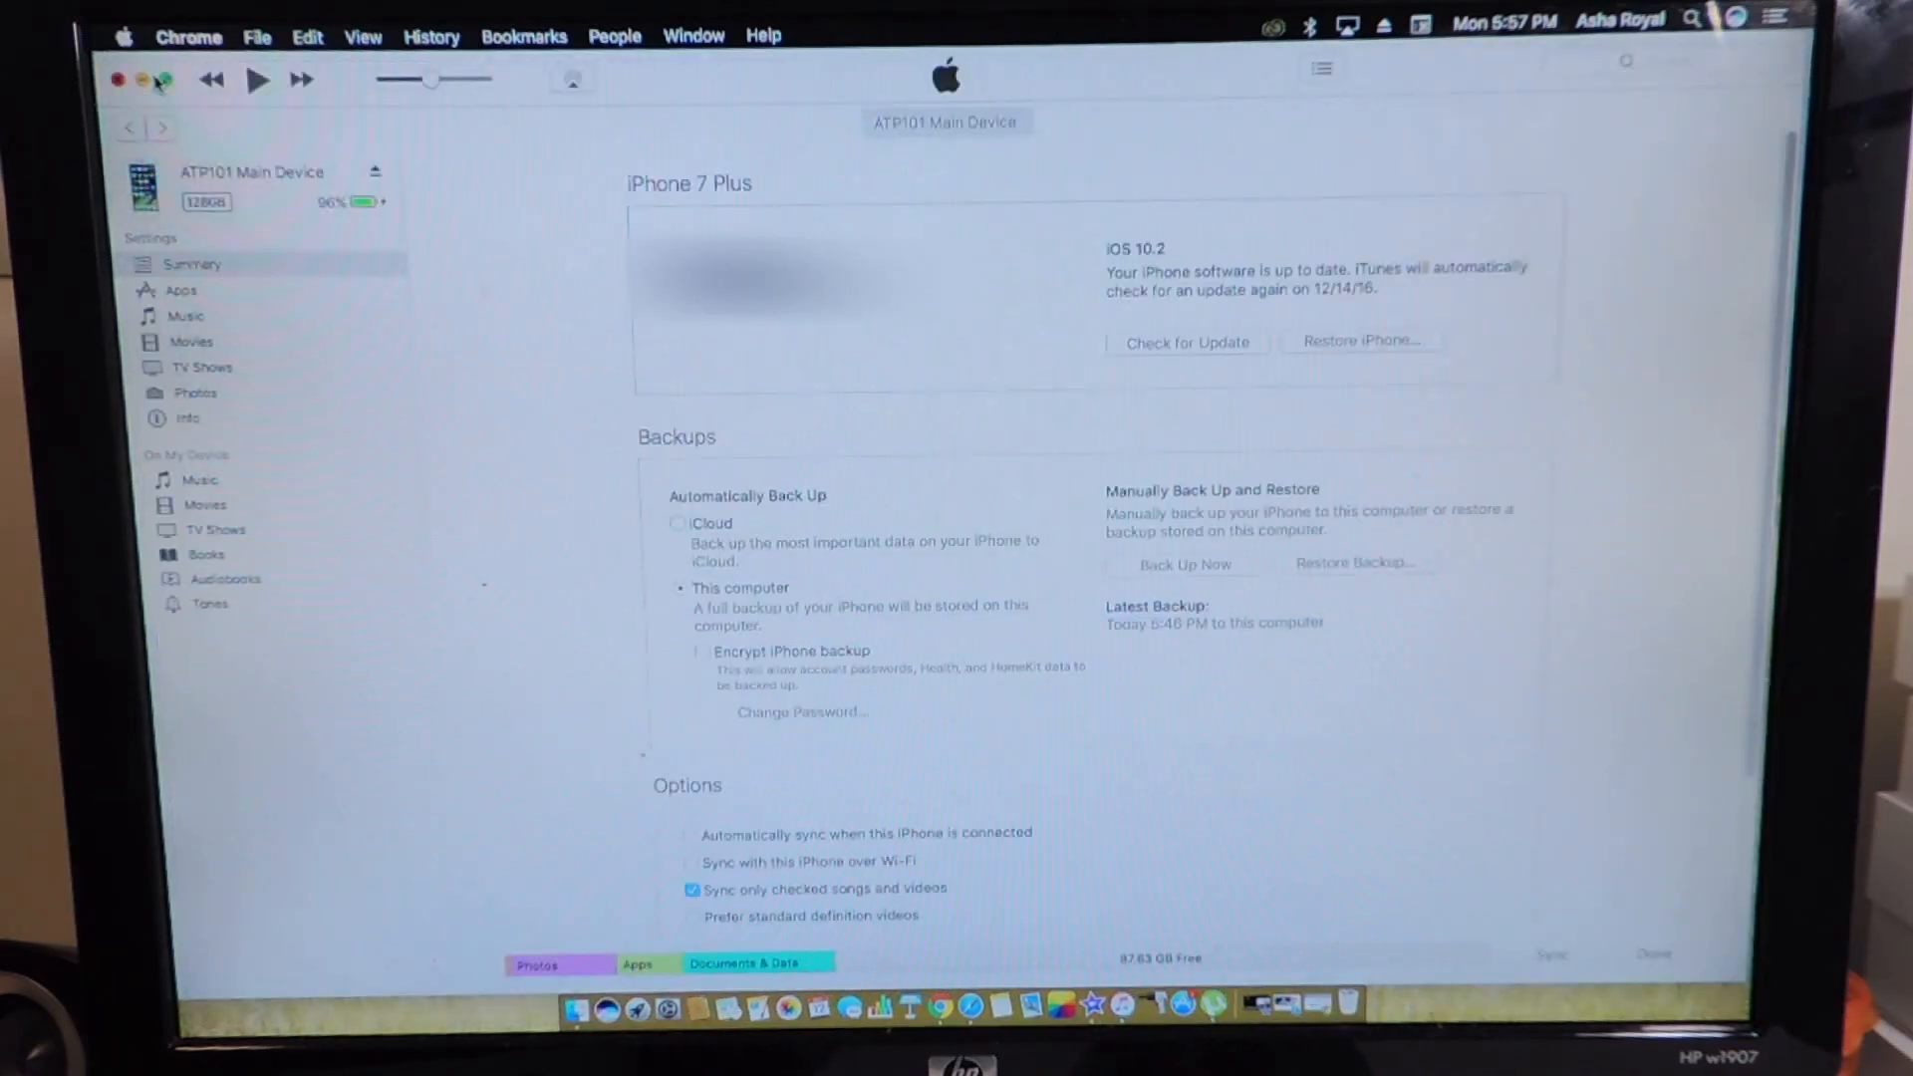
pyautogui.click(119, 80)
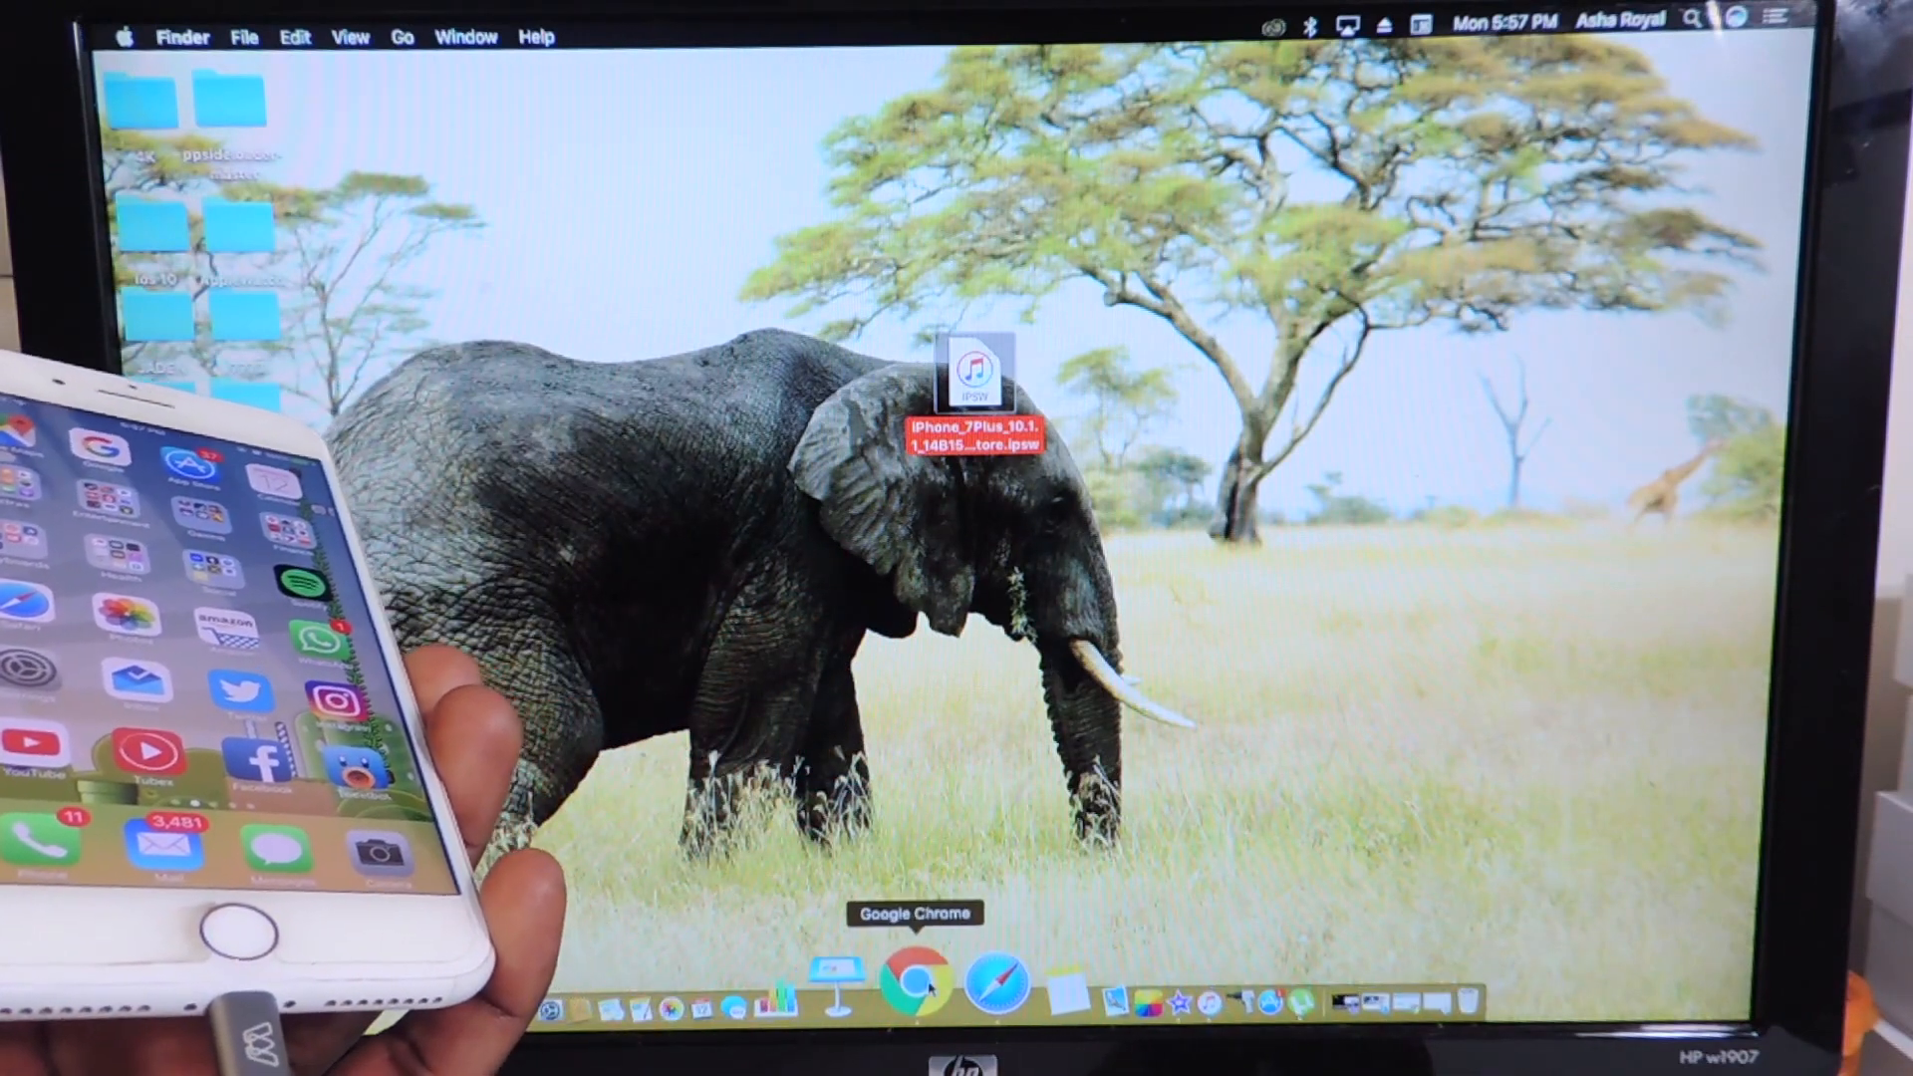
pyautogui.click(1141, 976)
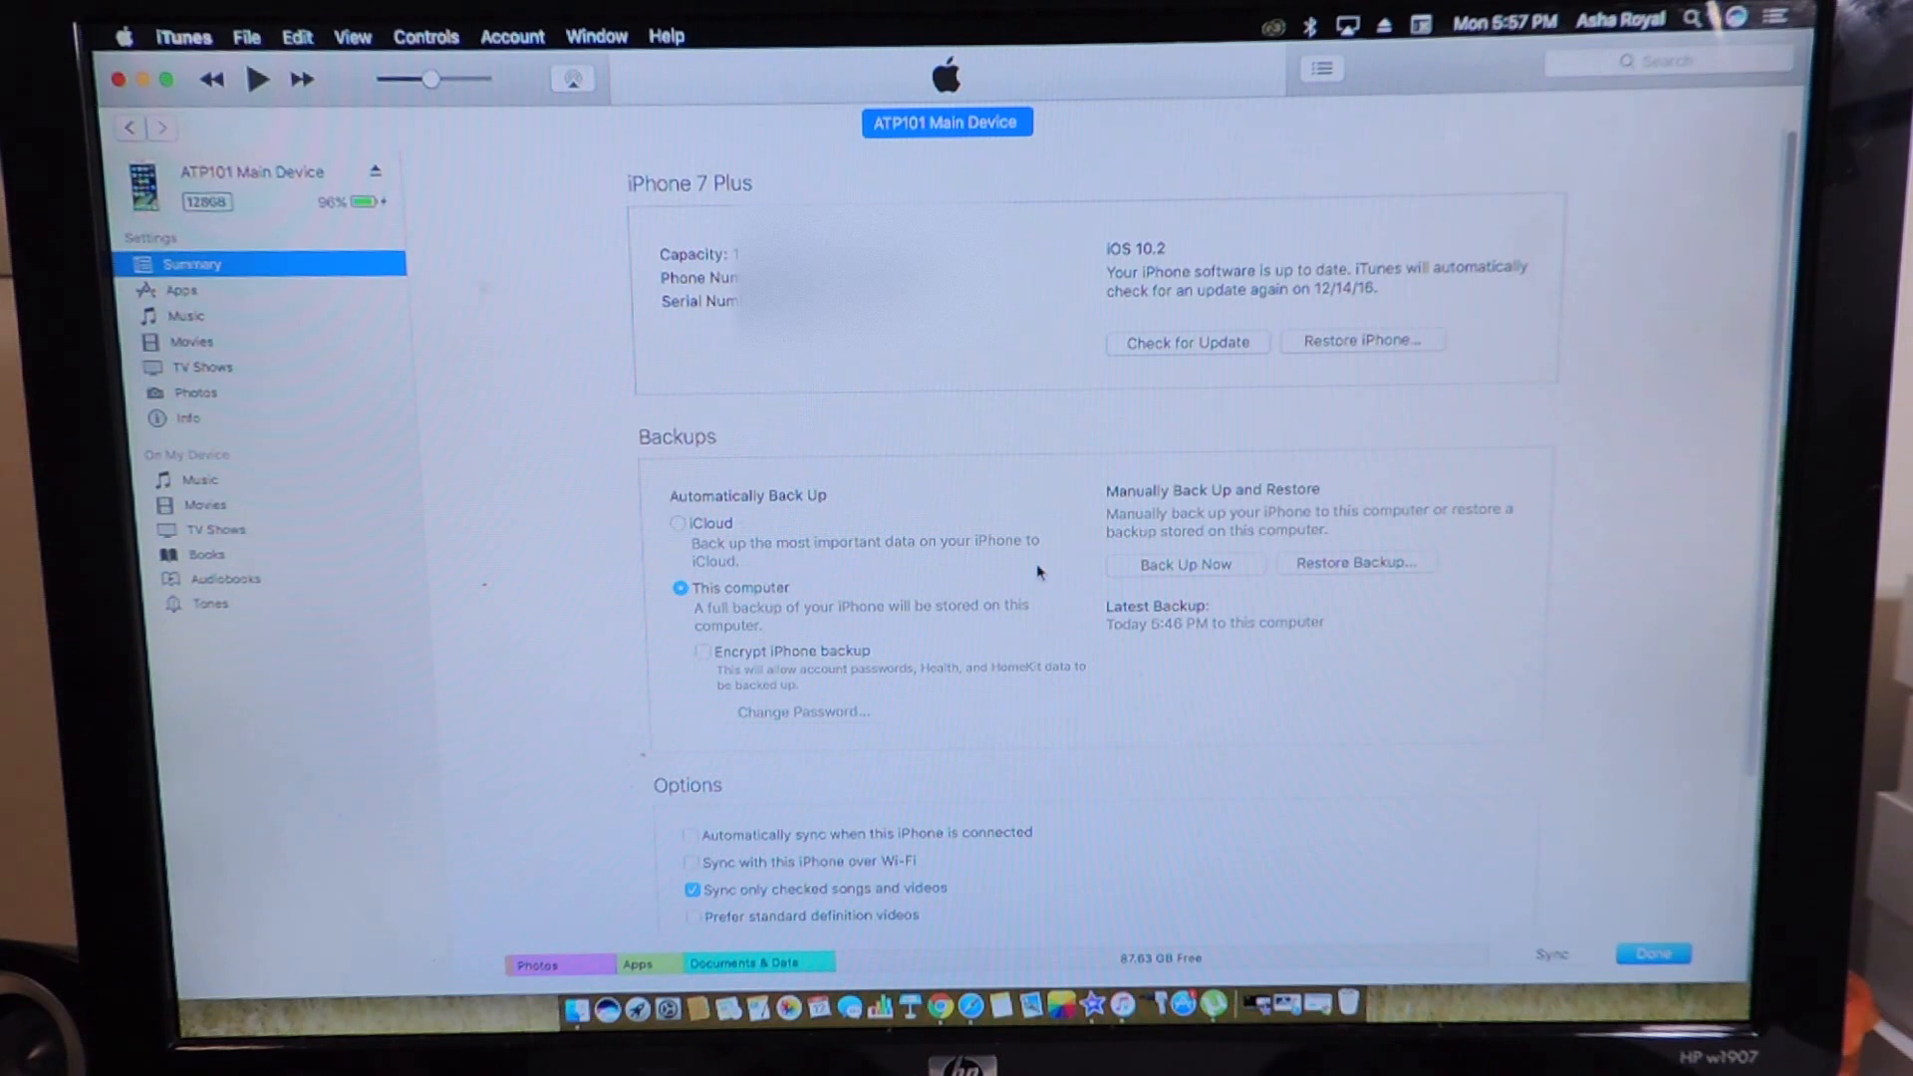
pyautogui.moveTo(1244, 330)
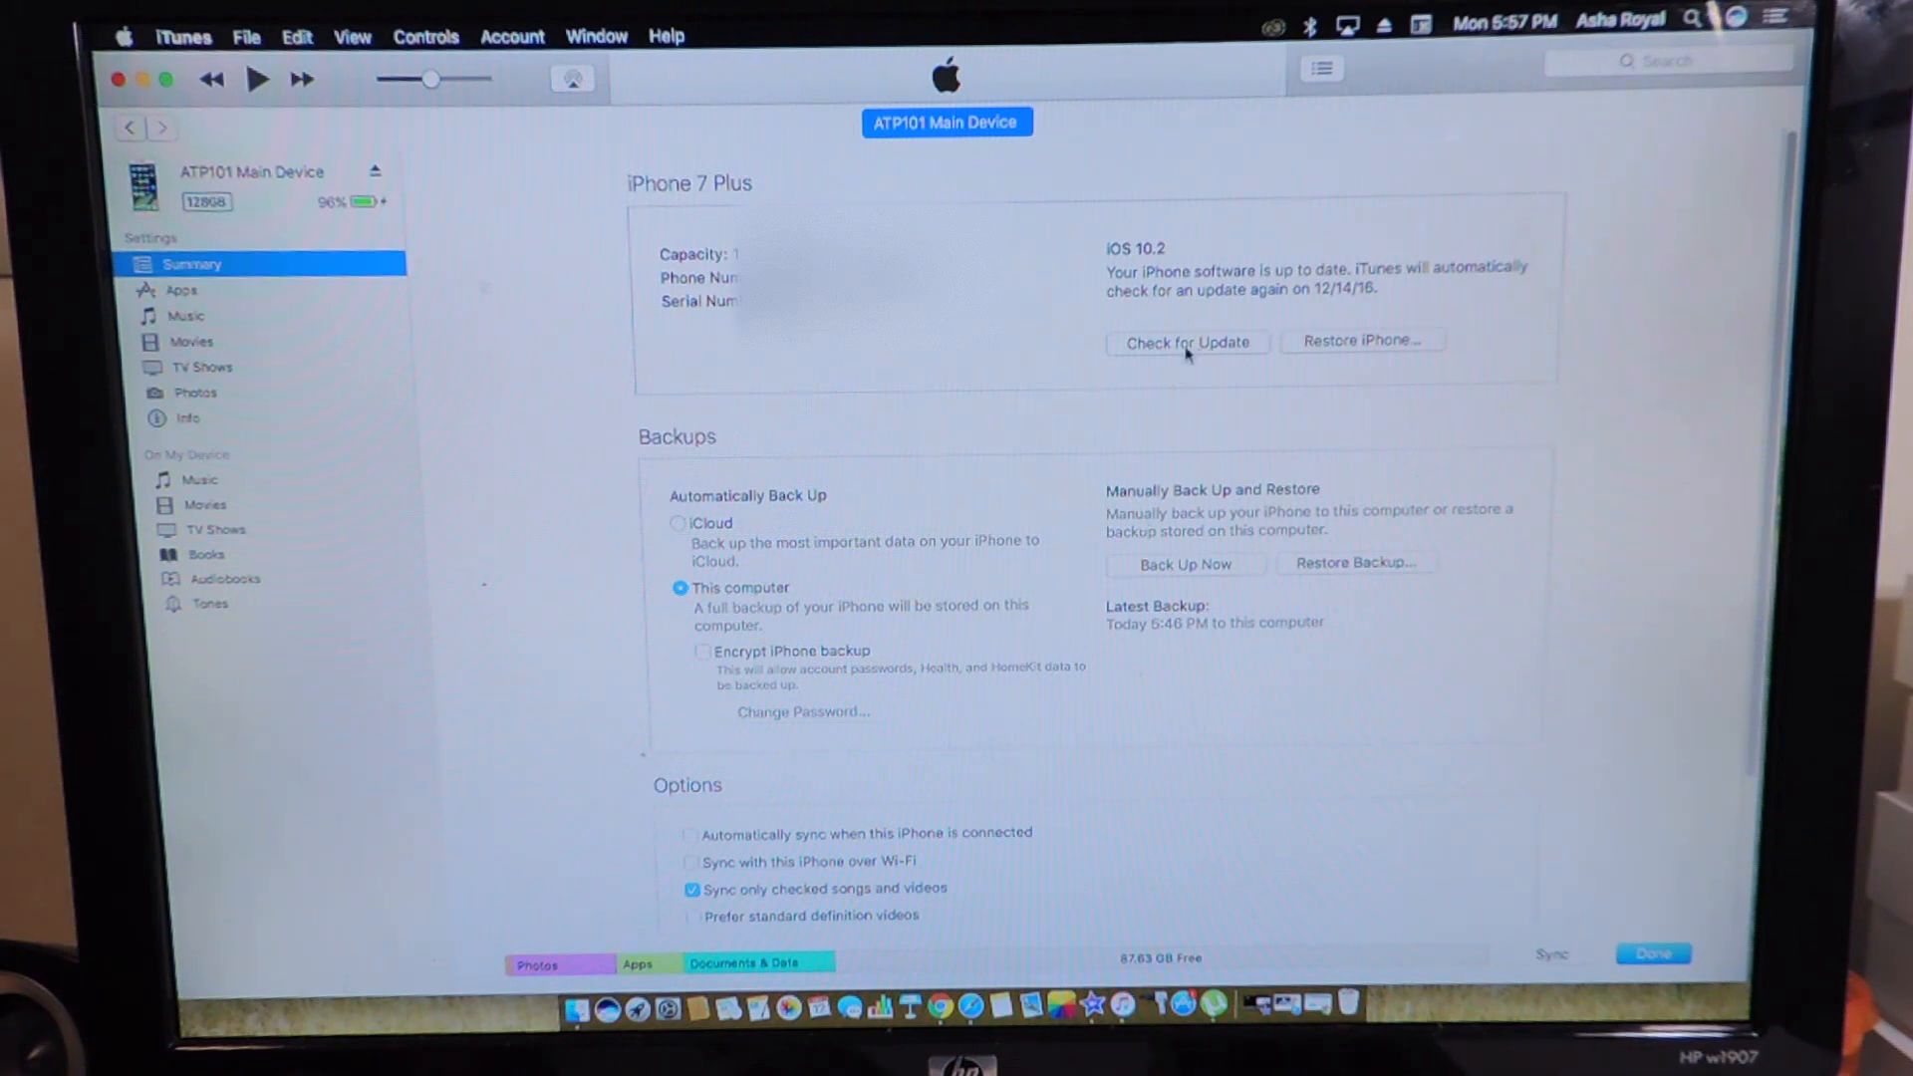
pyautogui.moveTo(1167, 365)
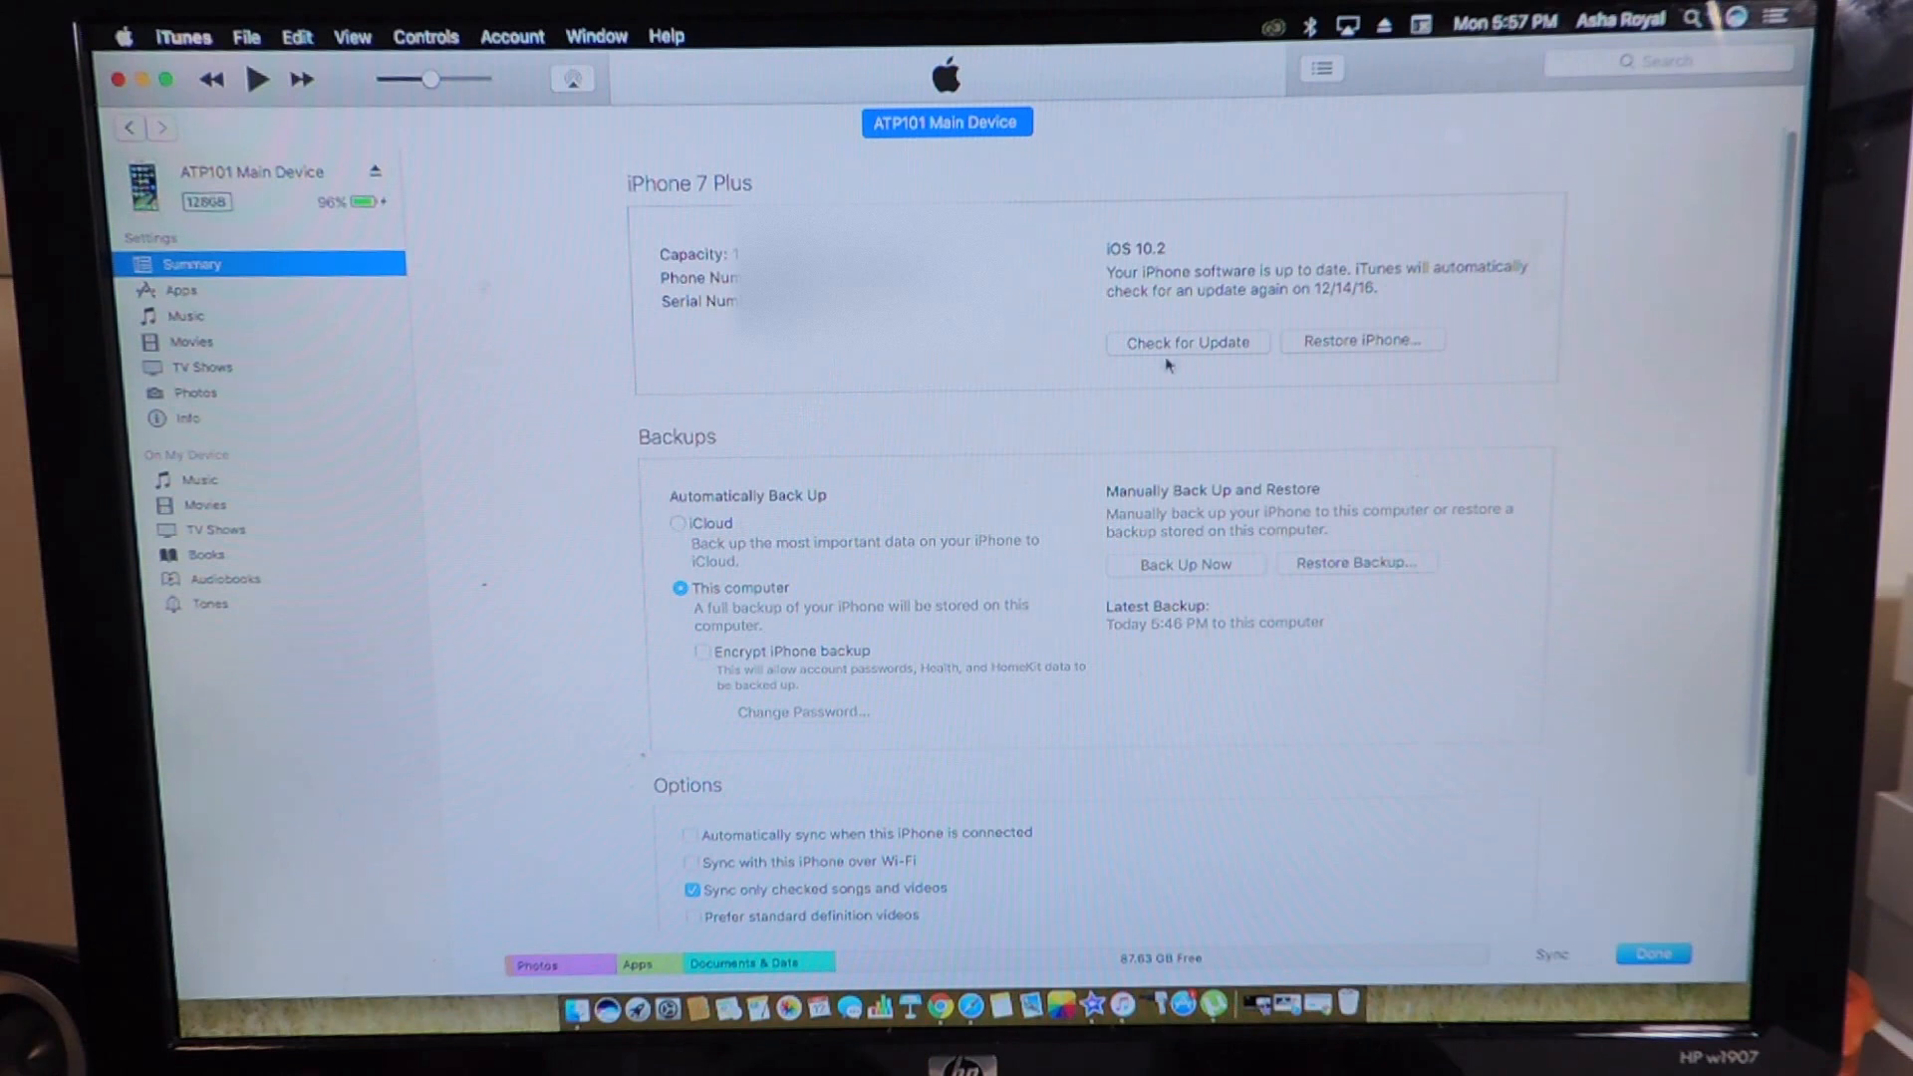
pyautogui.moveTo(1167, 387)
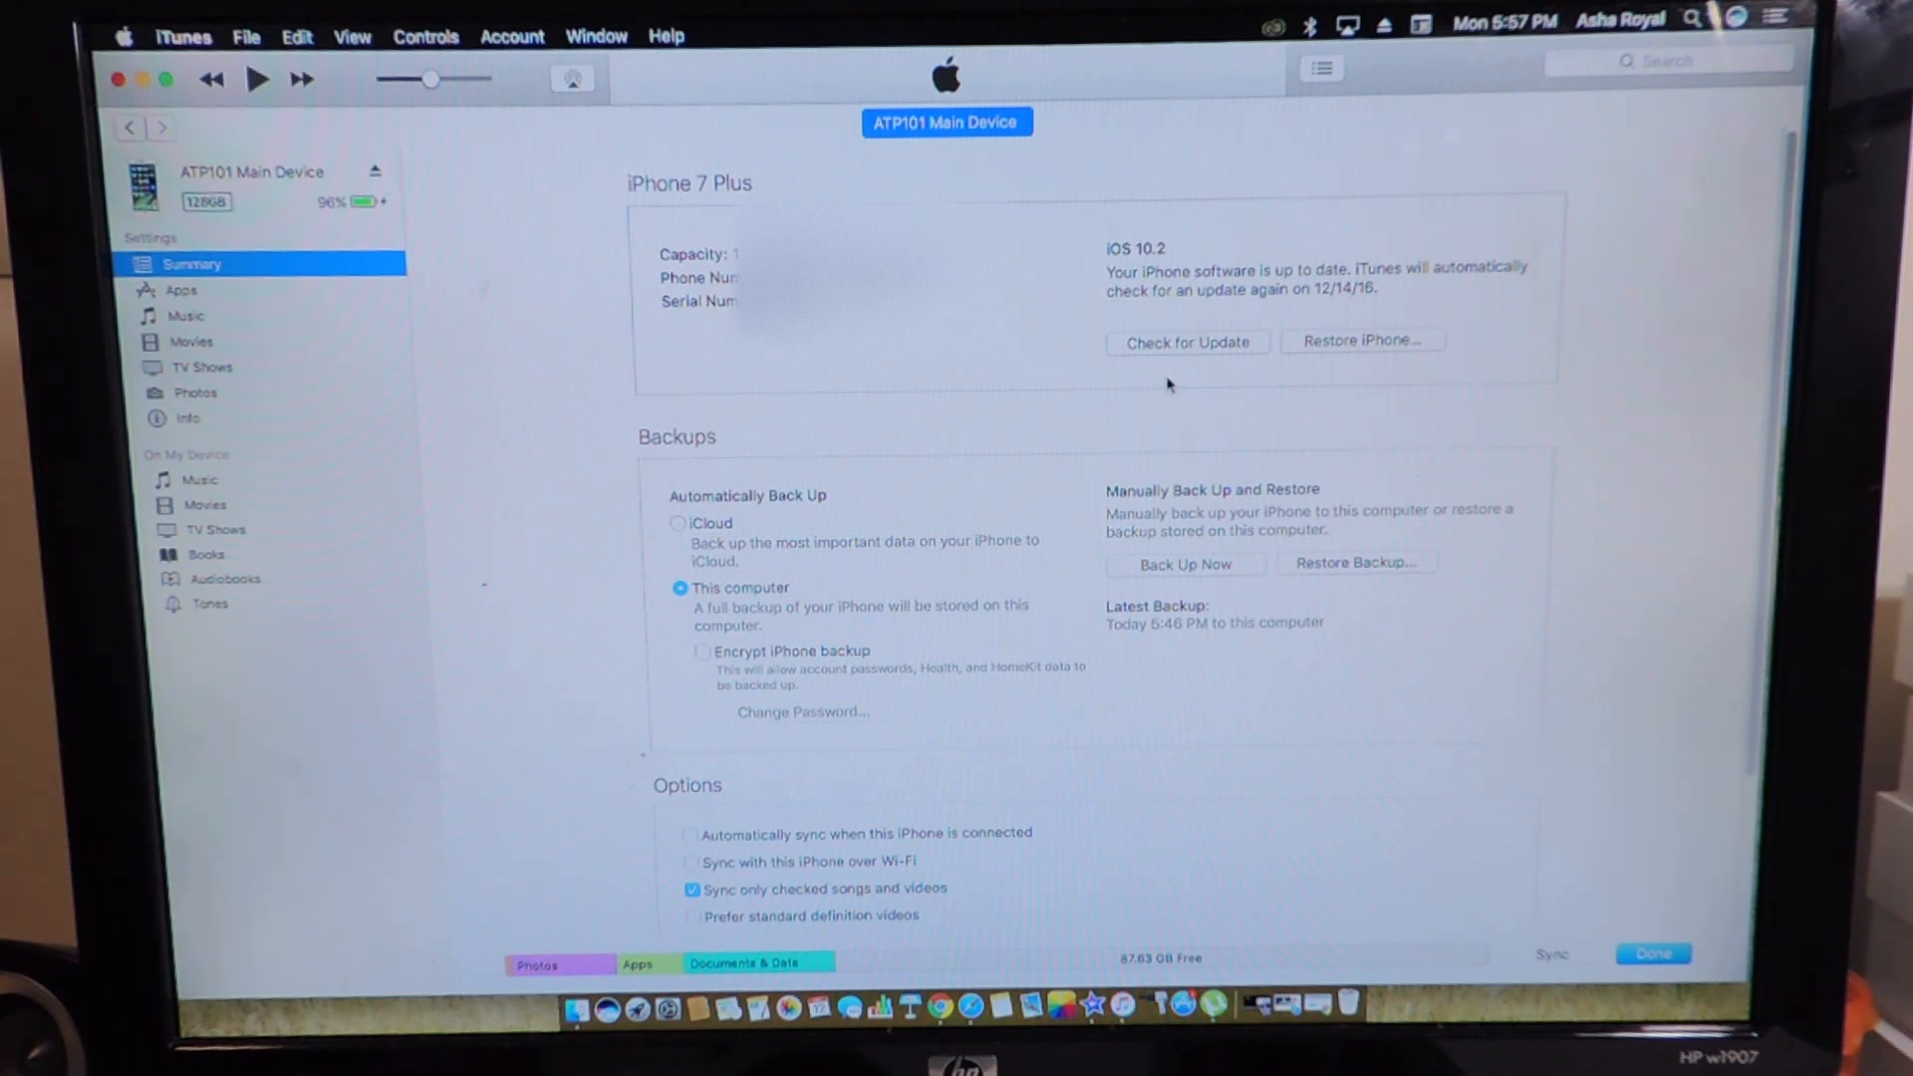
# Step: Option-click Check for Update, load iPhone_7Plus_10.1.1 .ipsw from Desktop, and confirm Update
pyautogui.click(1185, 341)
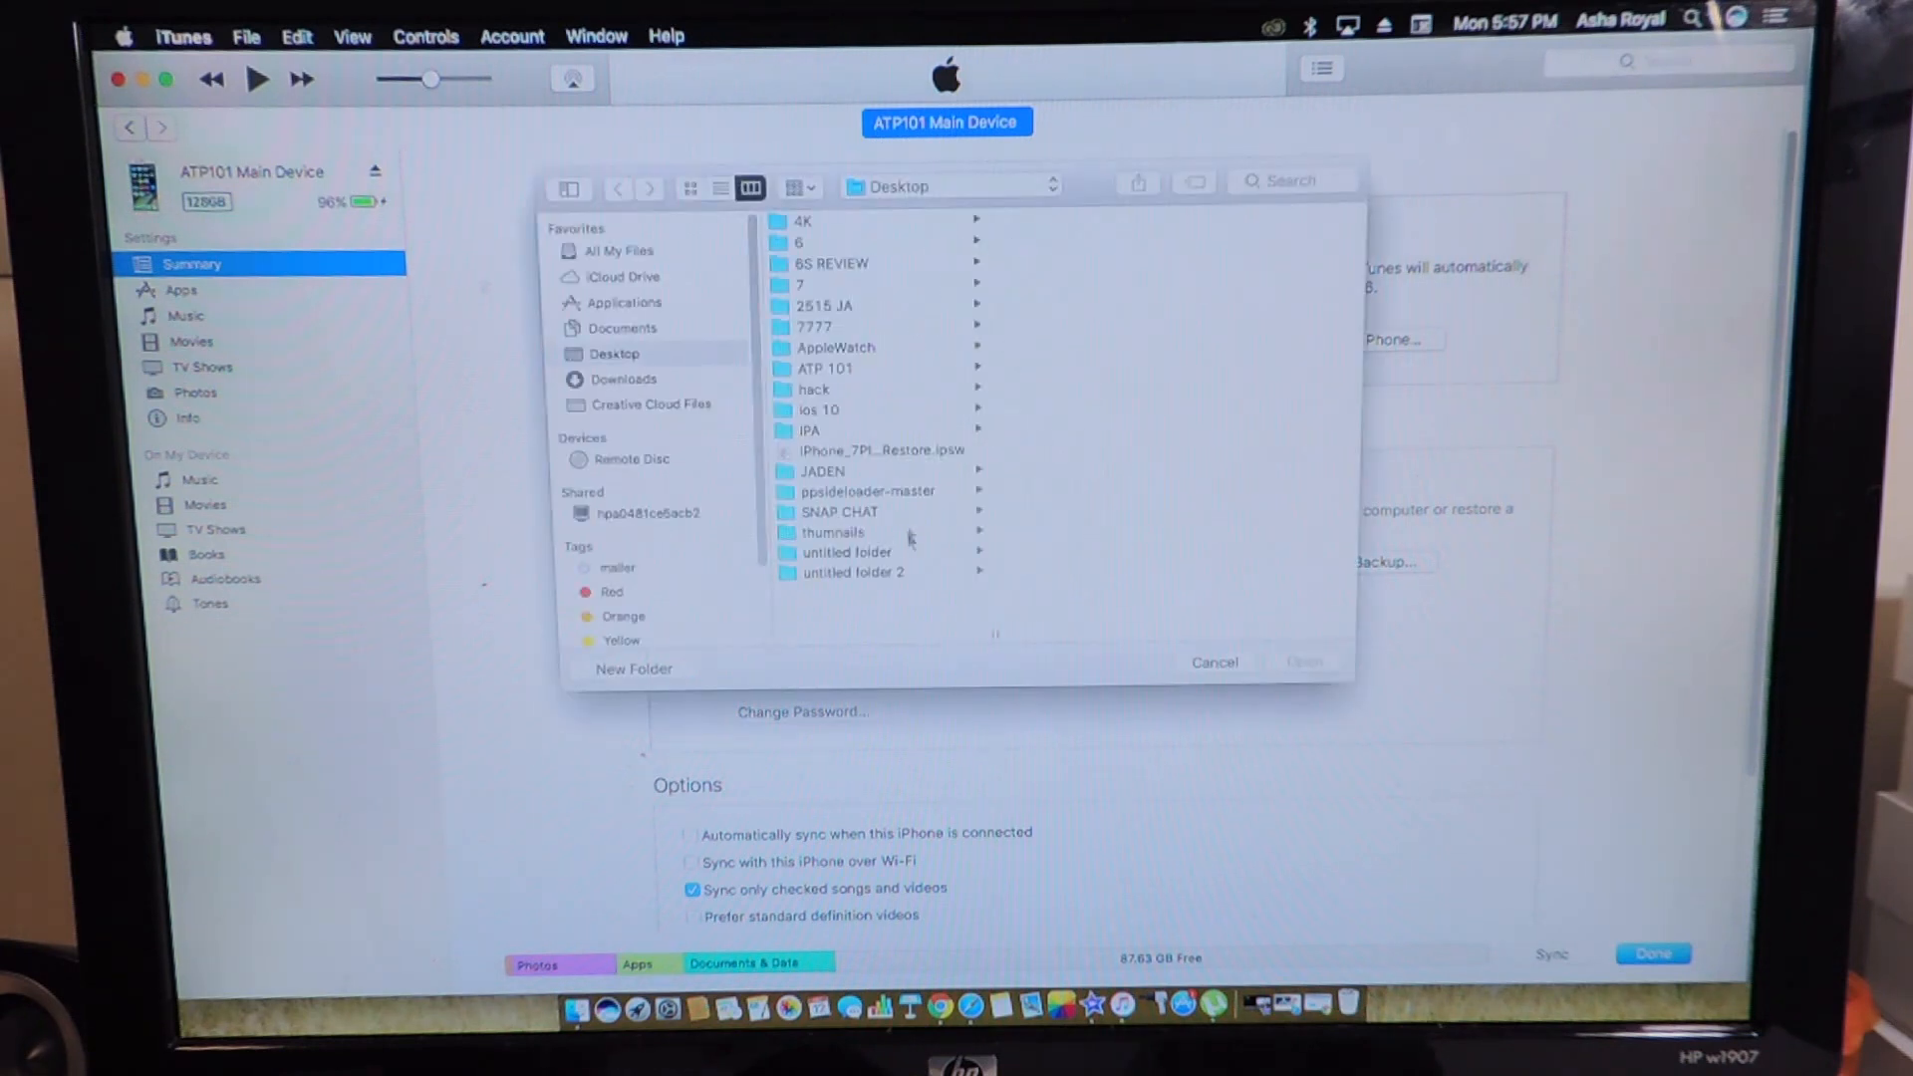
pyautogui.moveTo(645, 375)
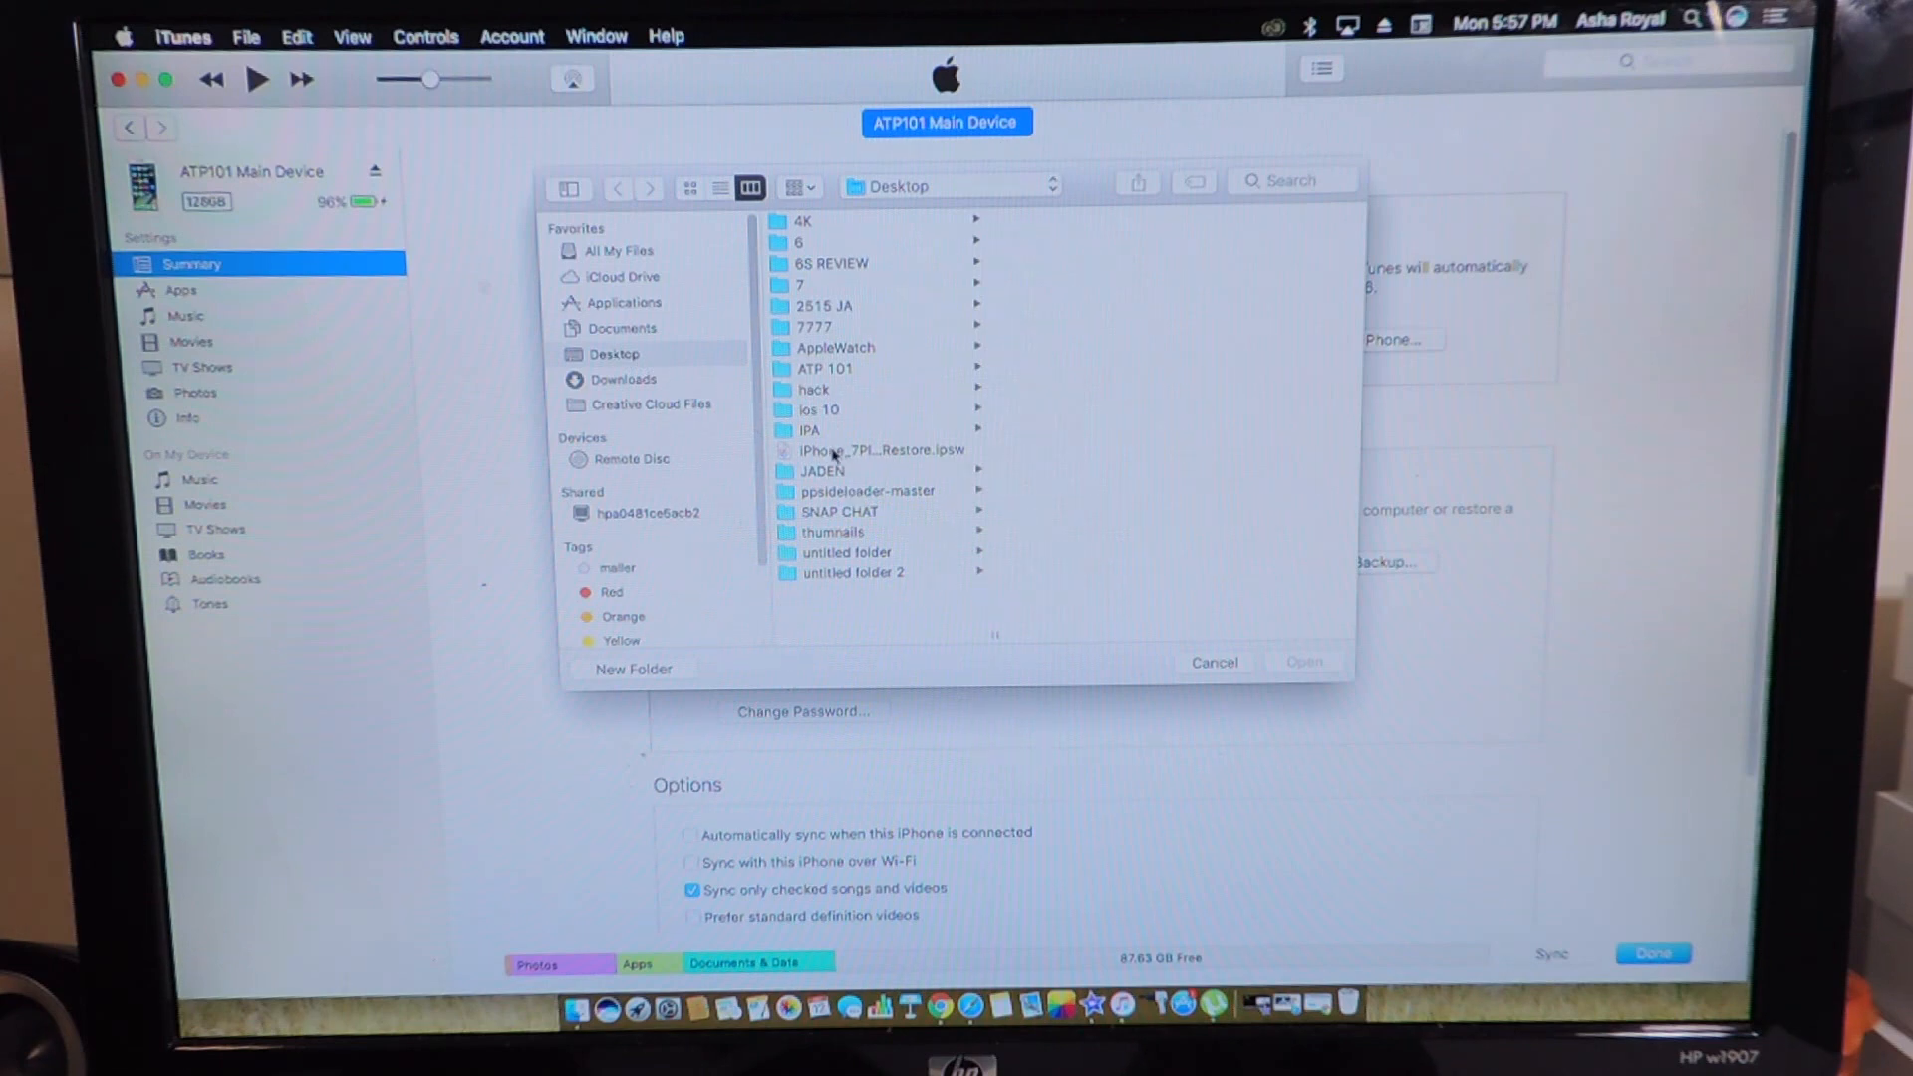
pyautogui.click(879, 450)
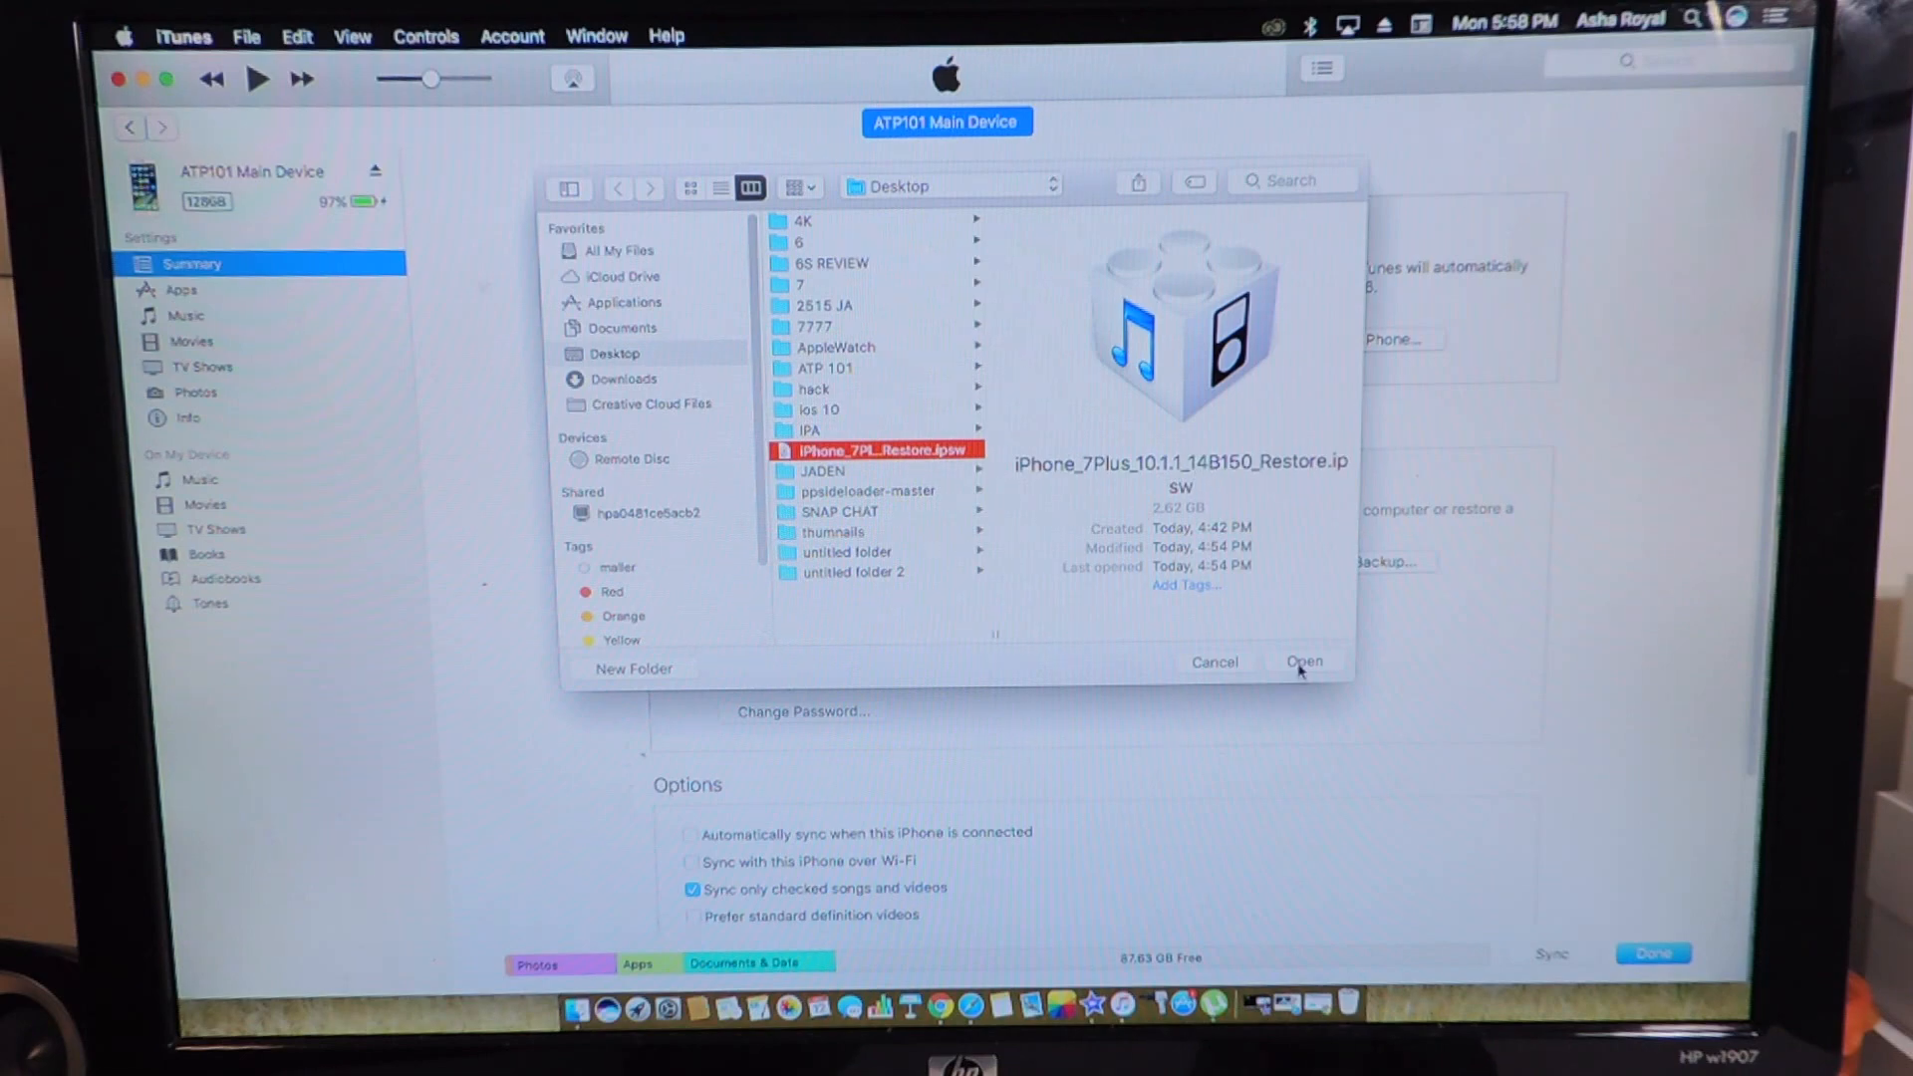
pyautogui.click(1303, 662)
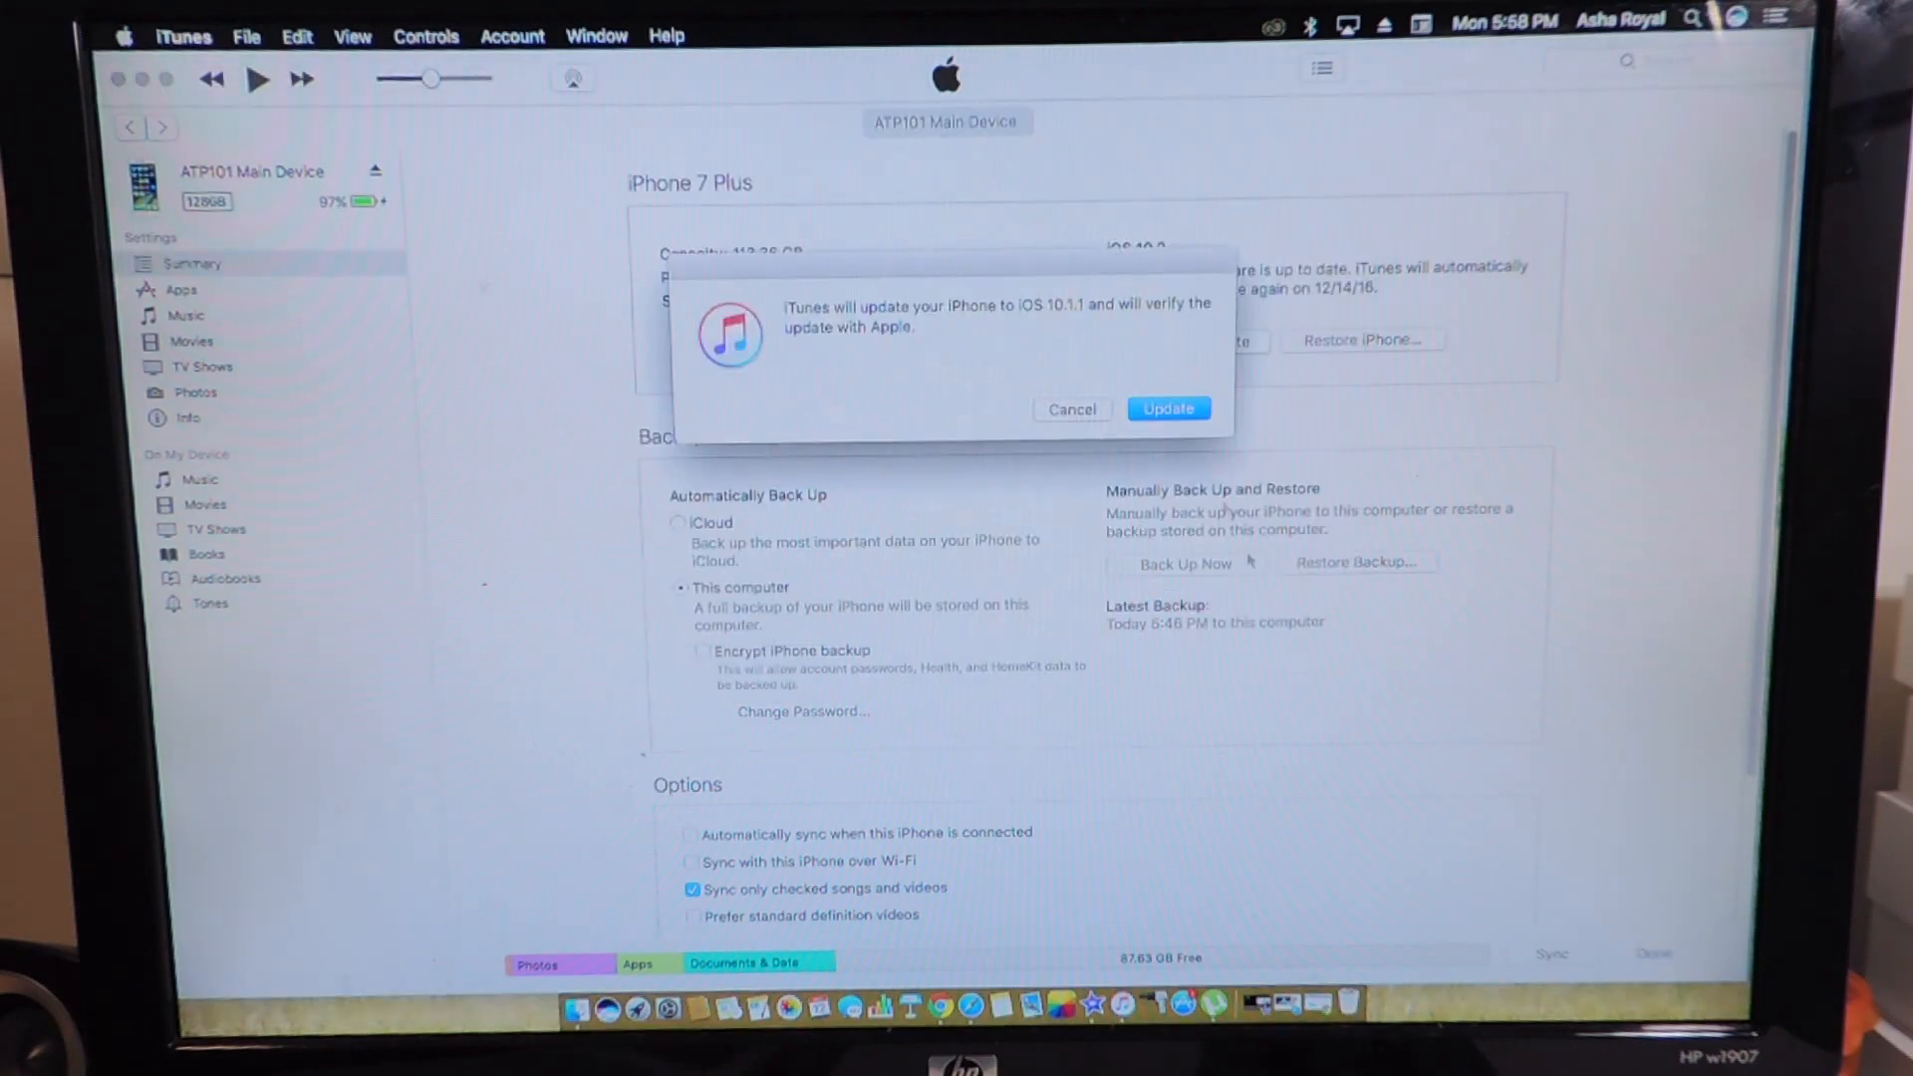
pyautogui.click(1165, 409)
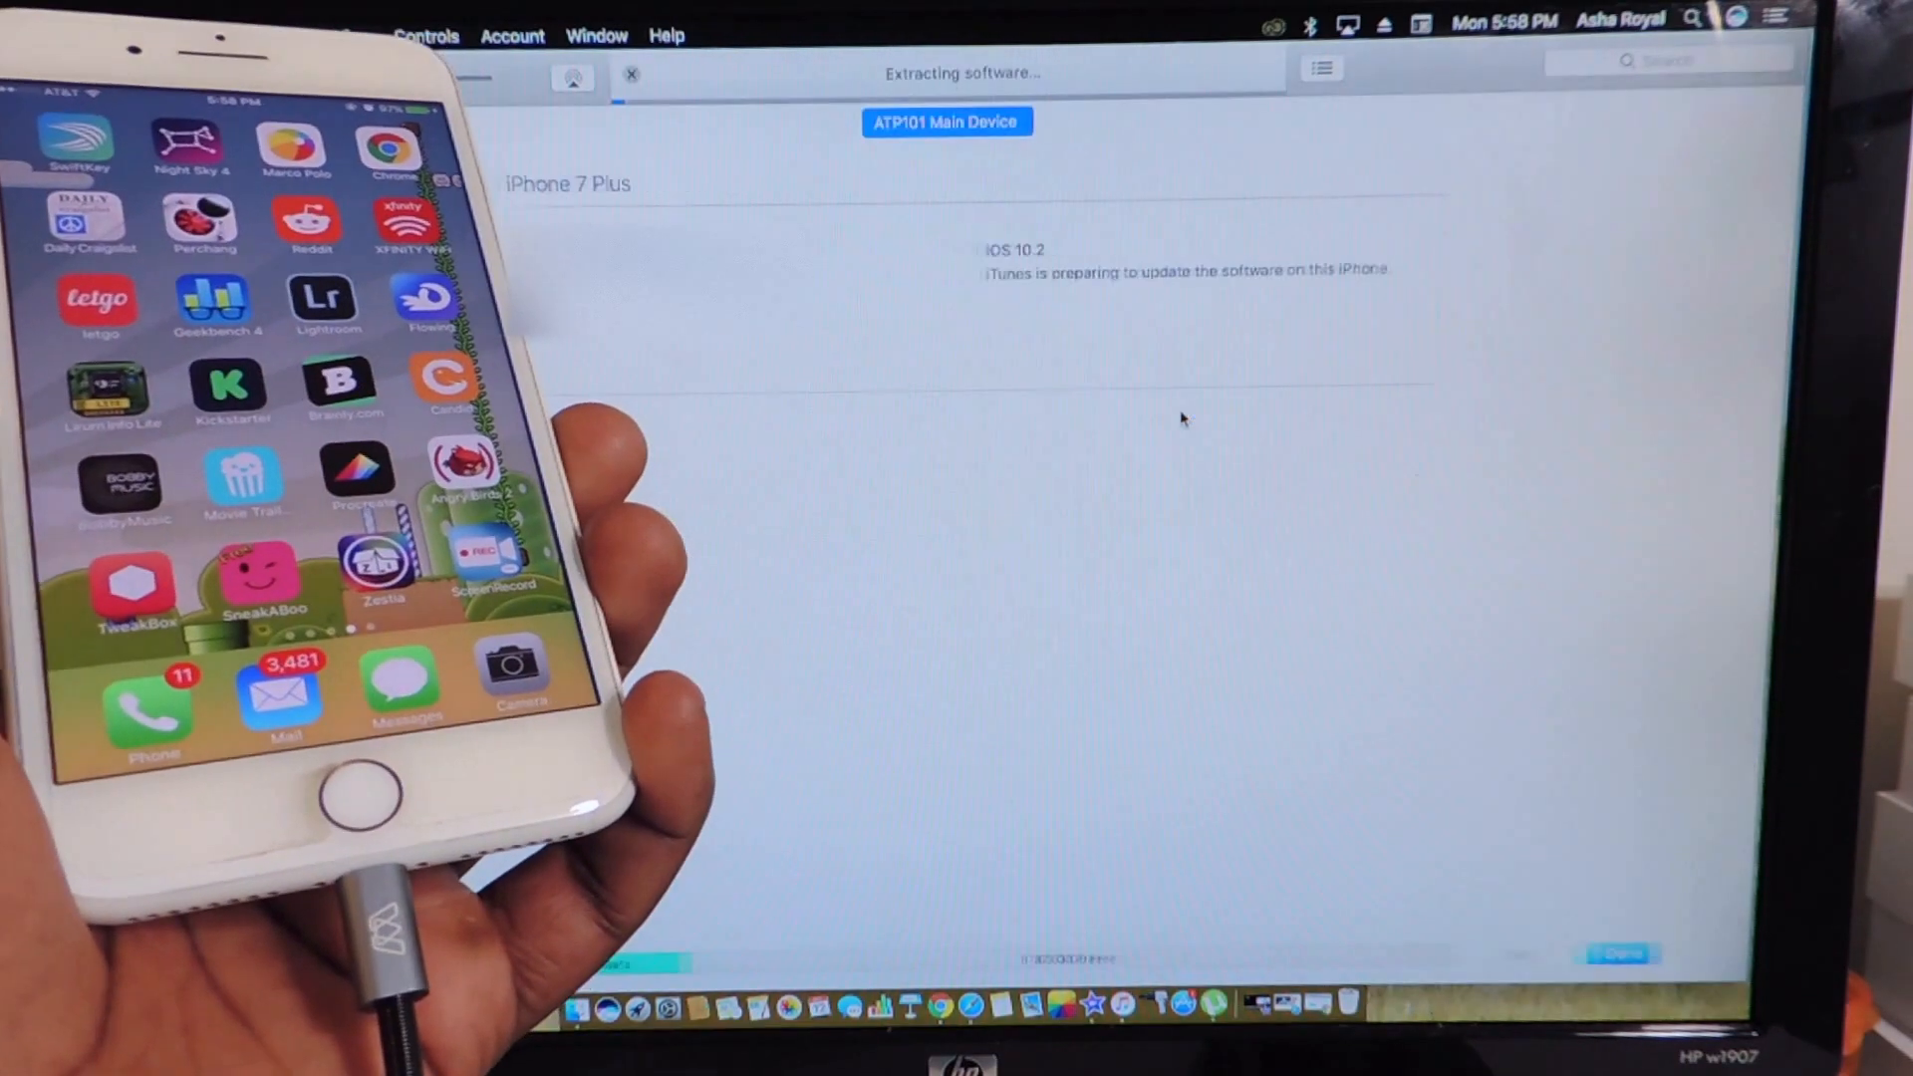